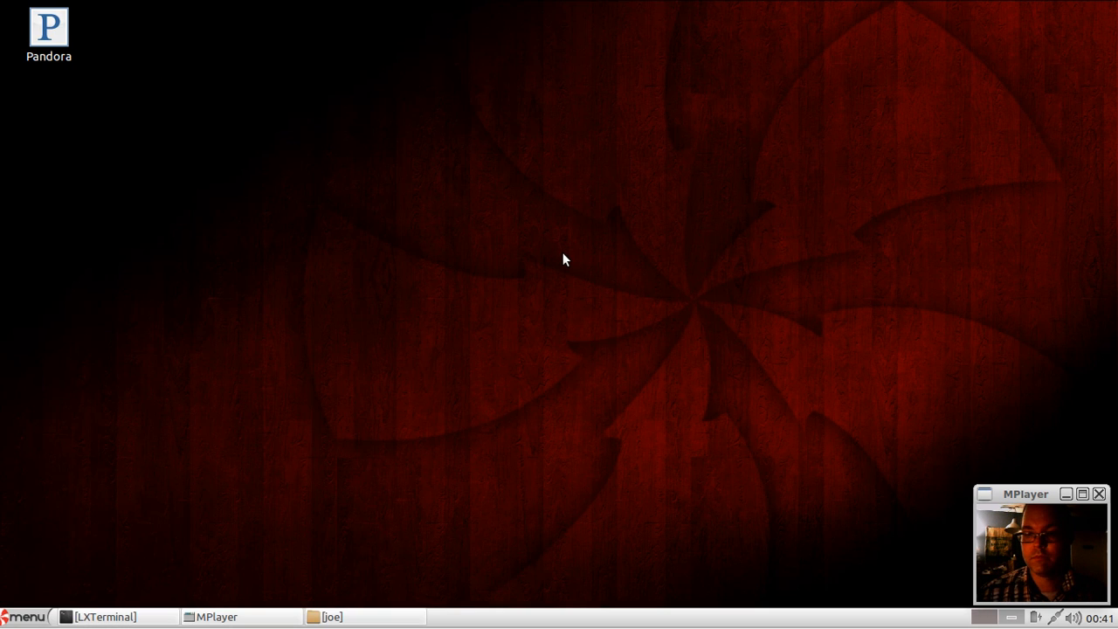
mouse_move(503, 300)
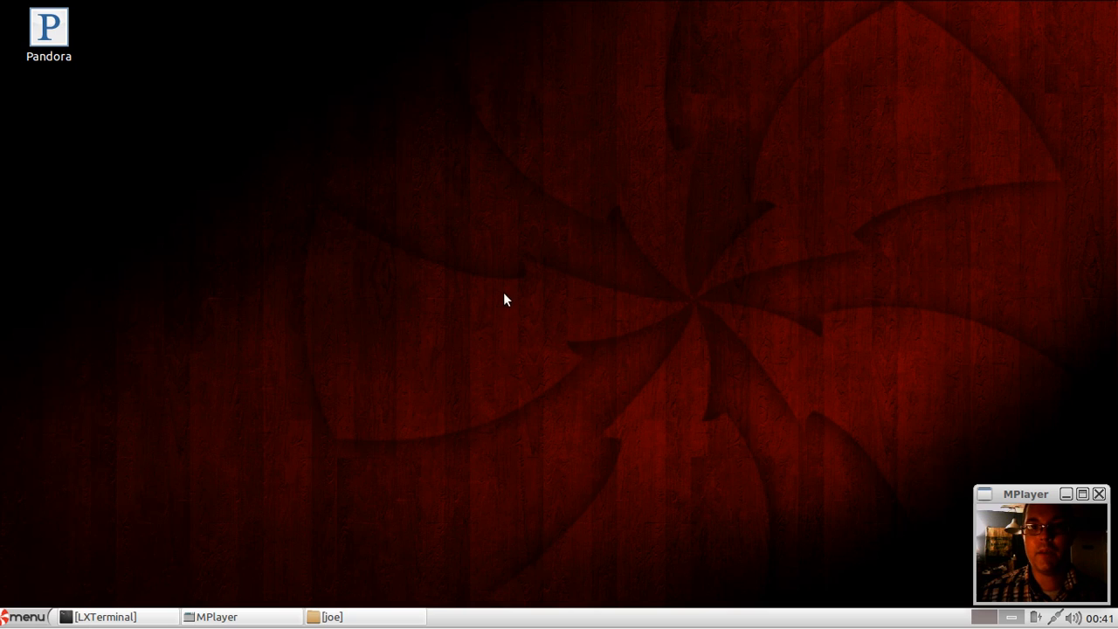
mouse_move(331, 261)
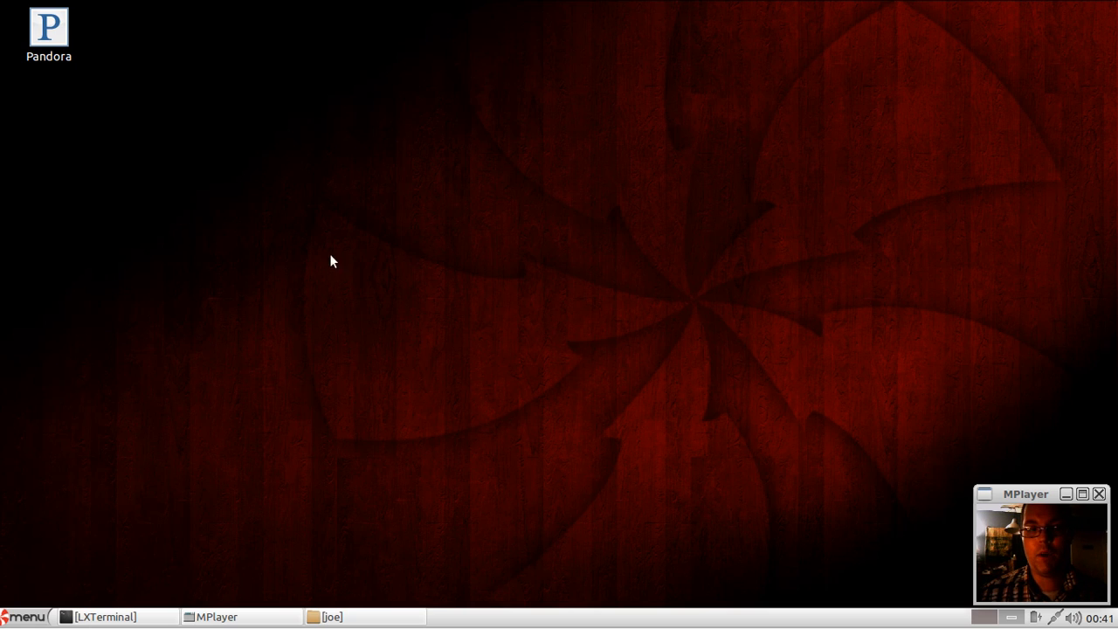
Step: Bring up the main application menu to reach the Internet category and Ice
click(26, 617)
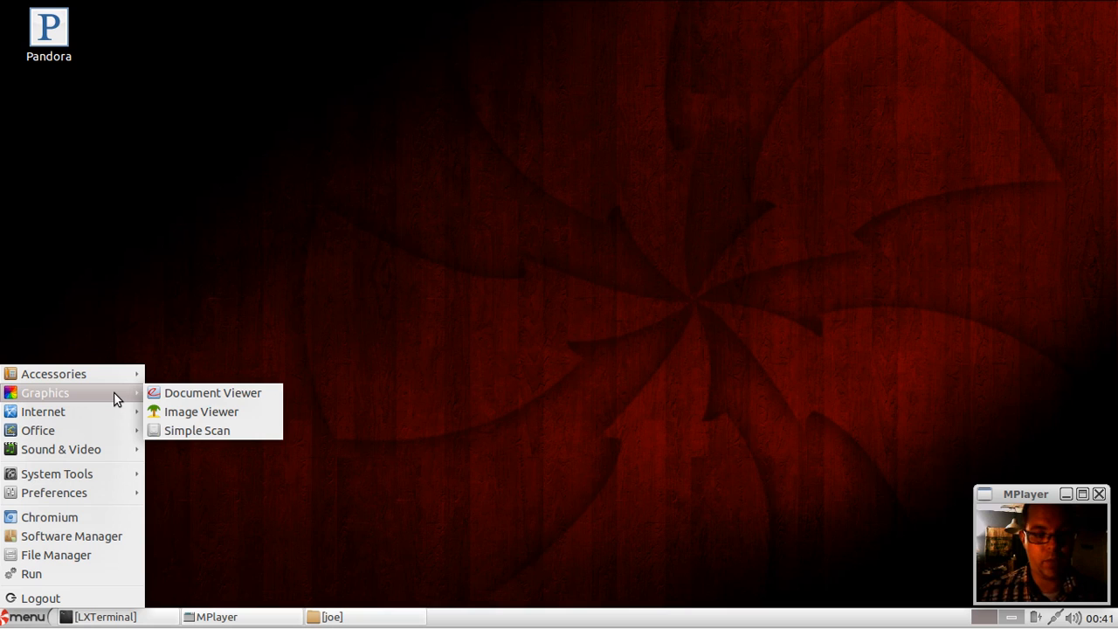
mouse_move(201, 411)
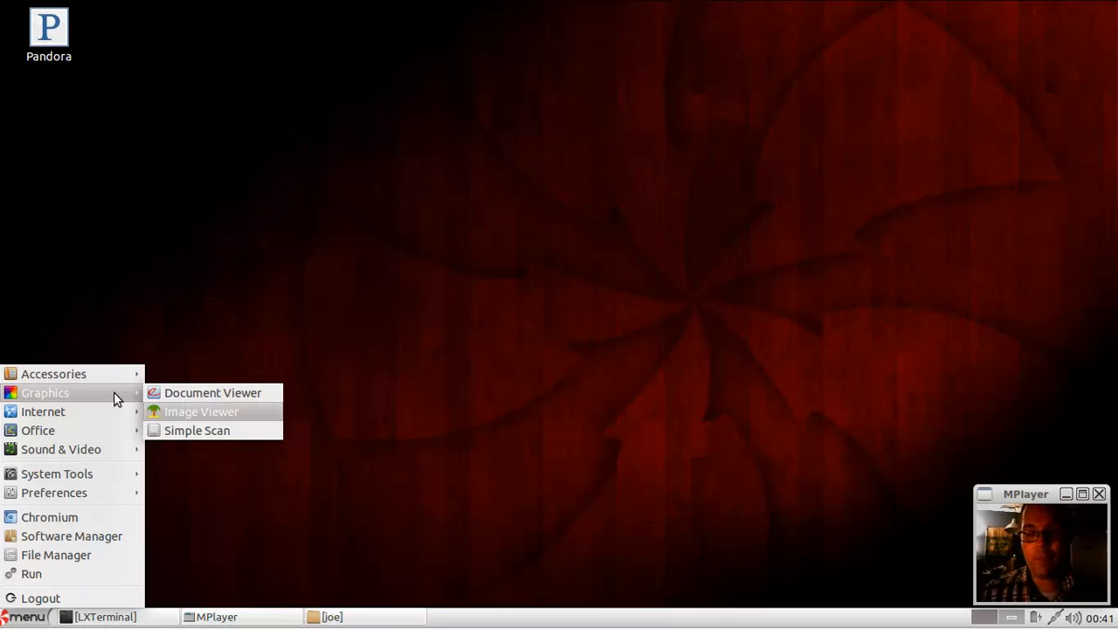
mouse_move(212, 393)
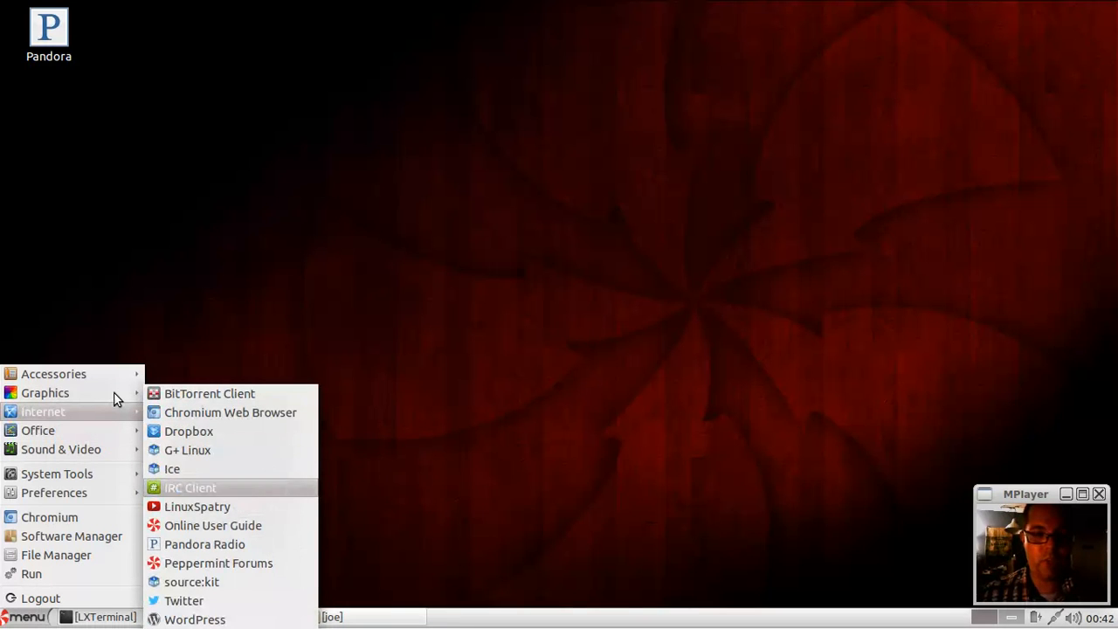
click(172, 468)
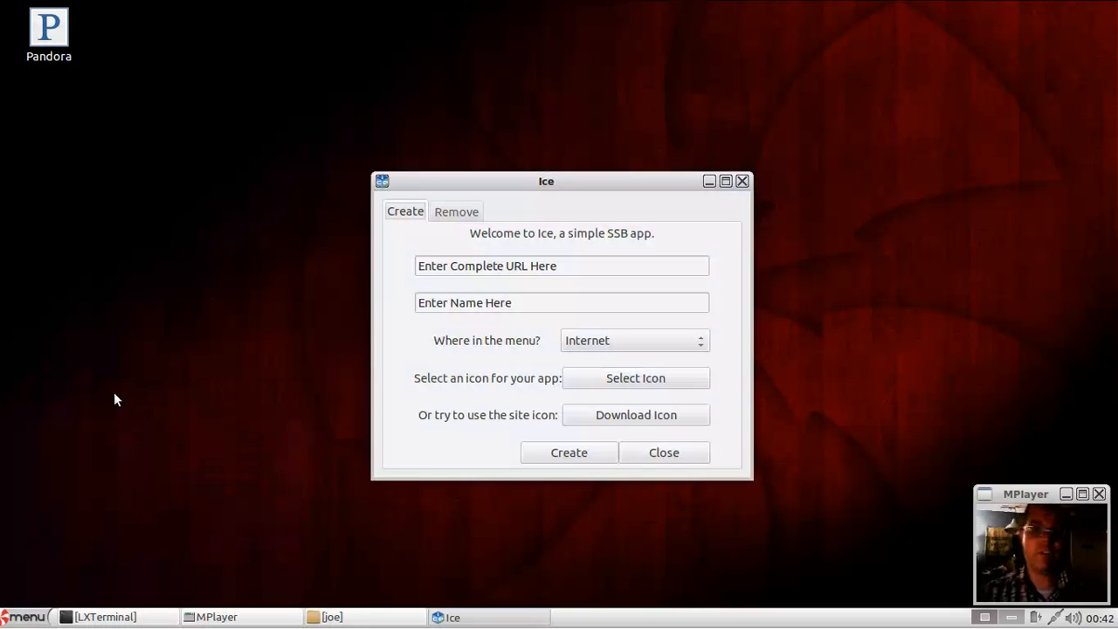
click(561, 265)
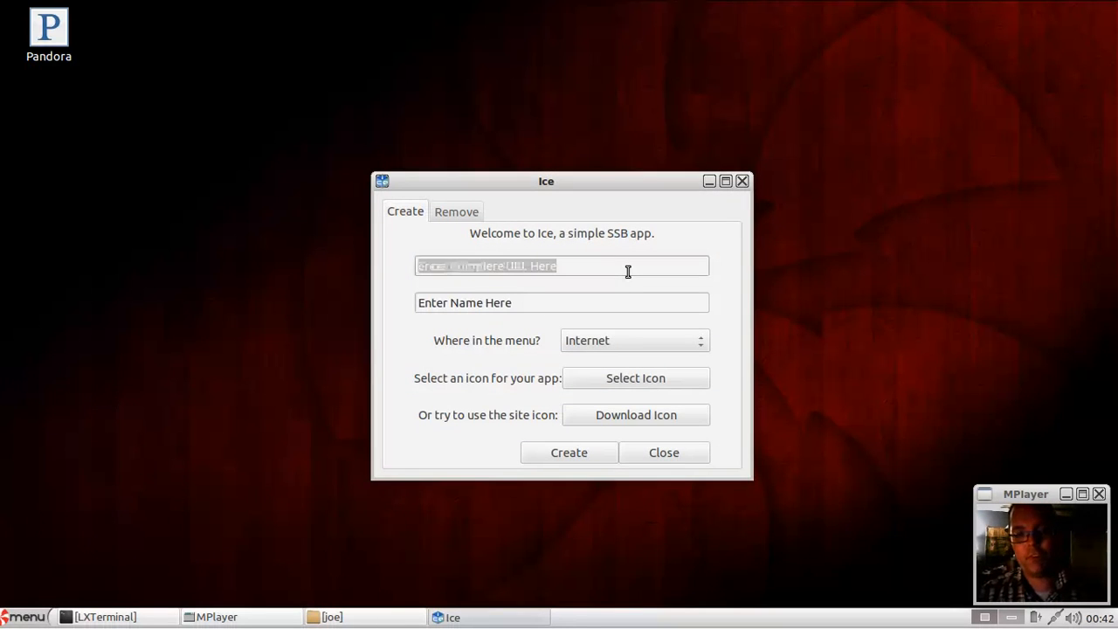
text(ht)
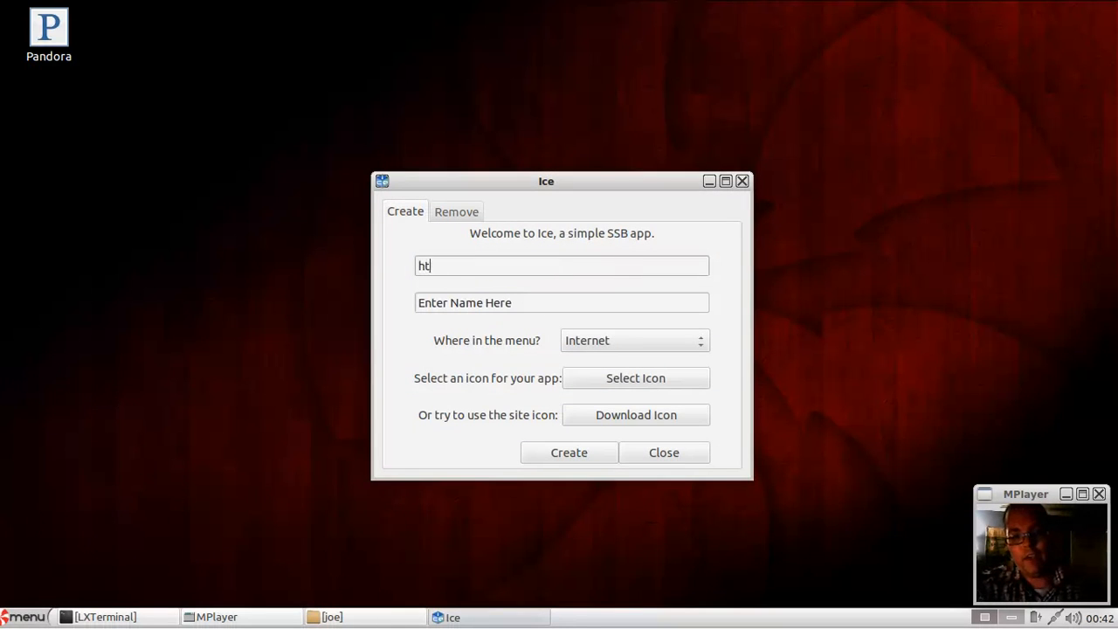
text(tp:)
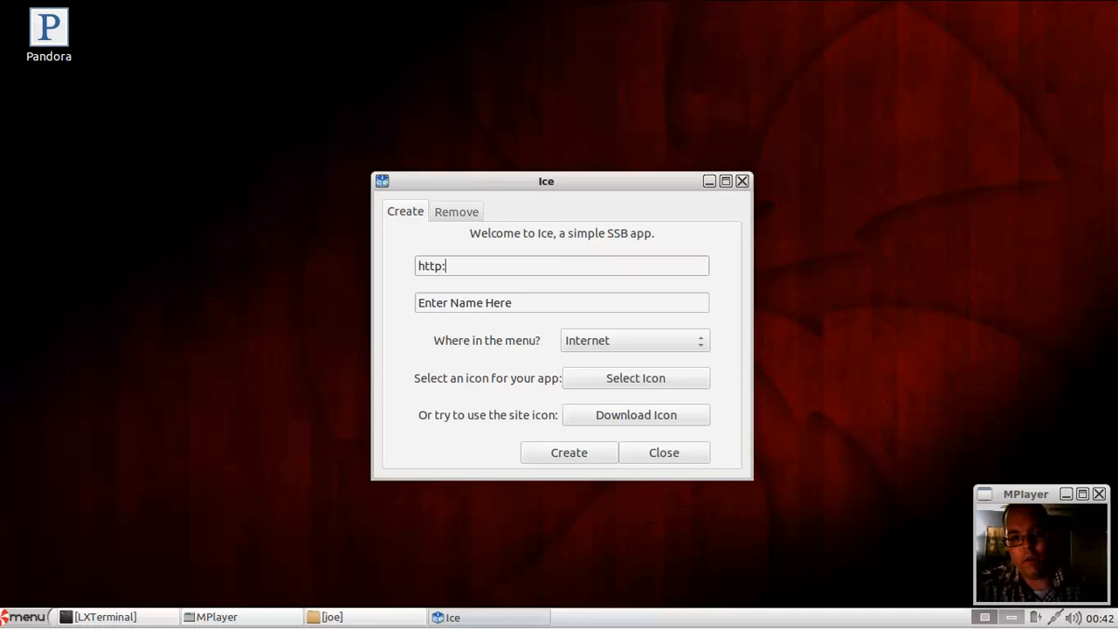
text(//www.)
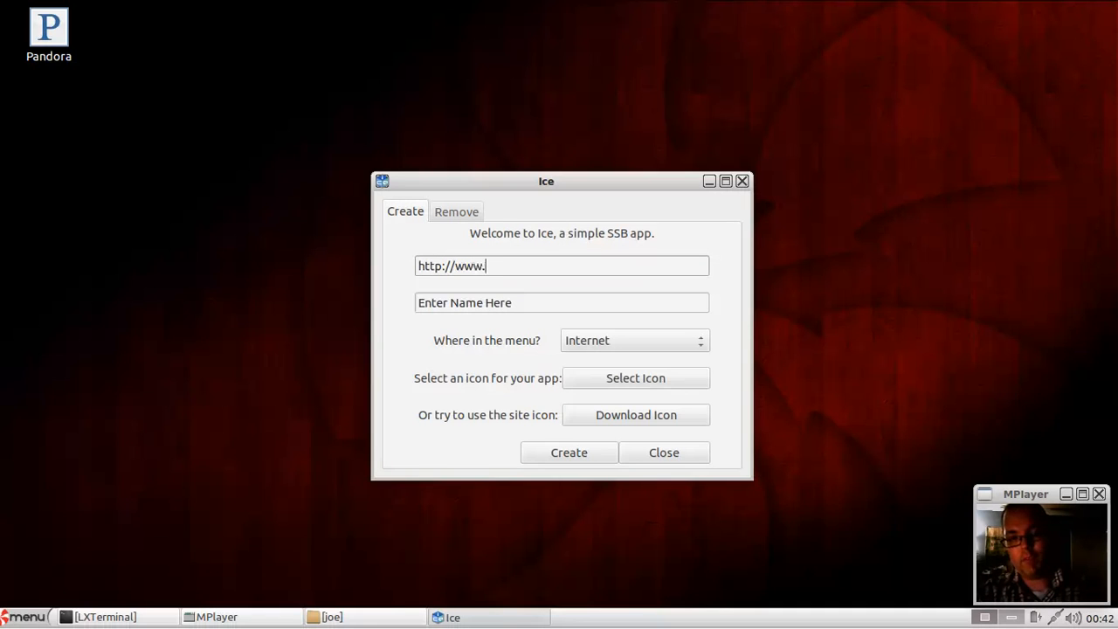
text(facebook.com)
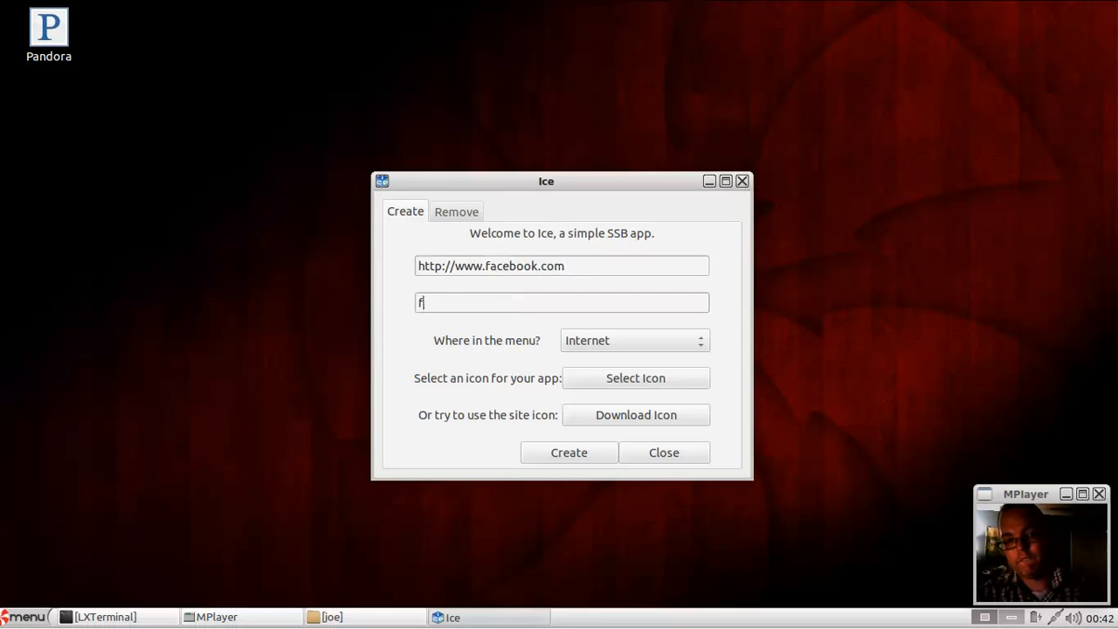
text(armville s)
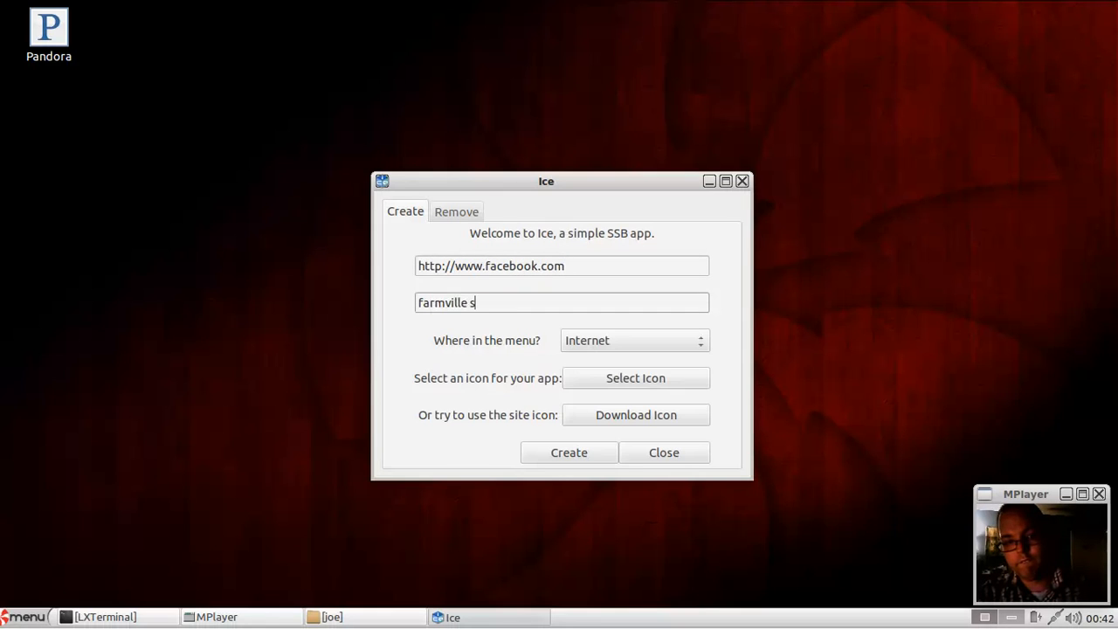
text(pam)
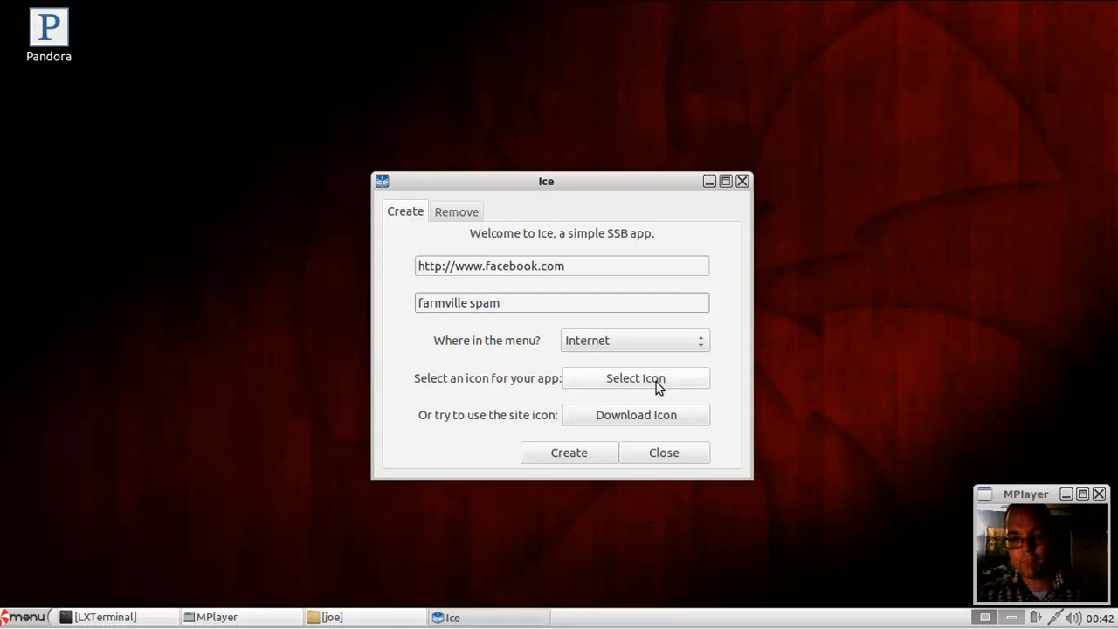
Step: Skip choosing a custom icon and create the Facebook web app under Internet
click(636, 377)
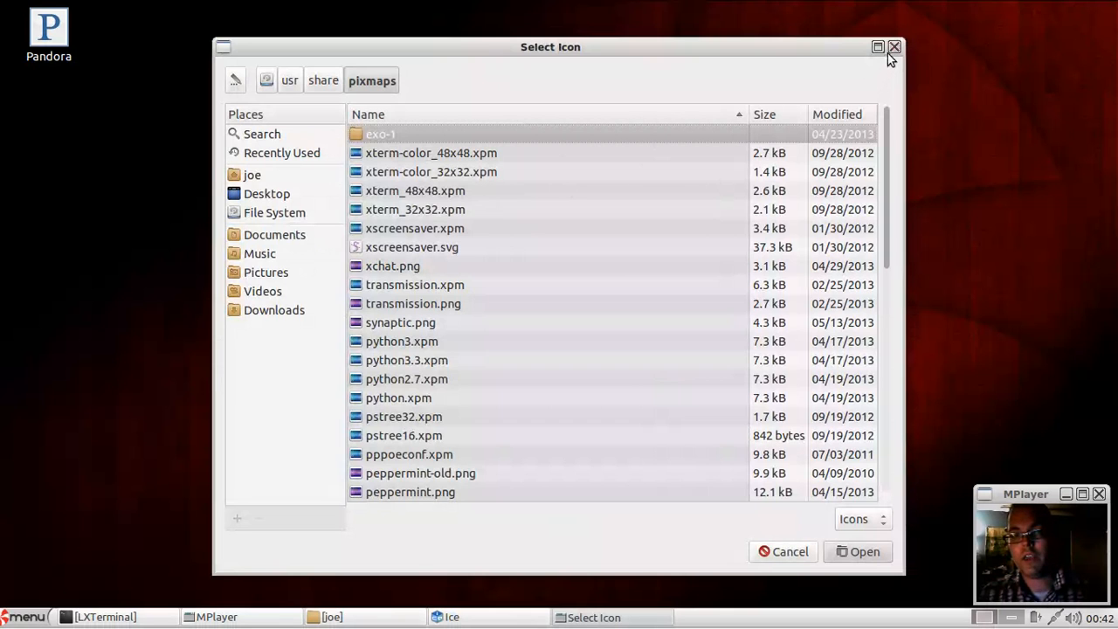
click(894, 46)
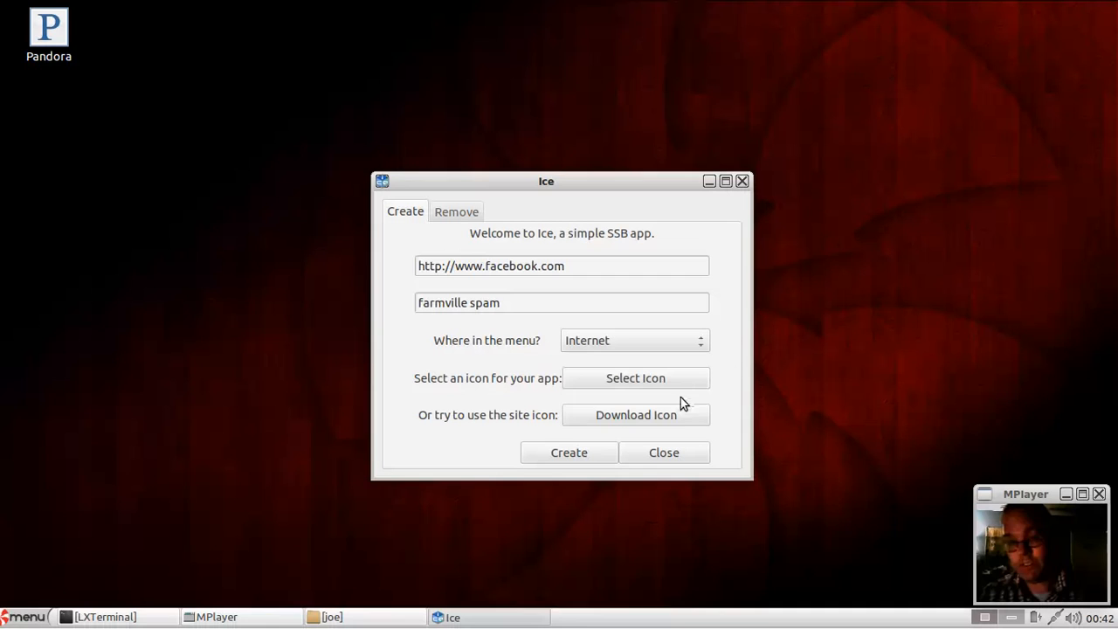
mouse_move(675, 427)
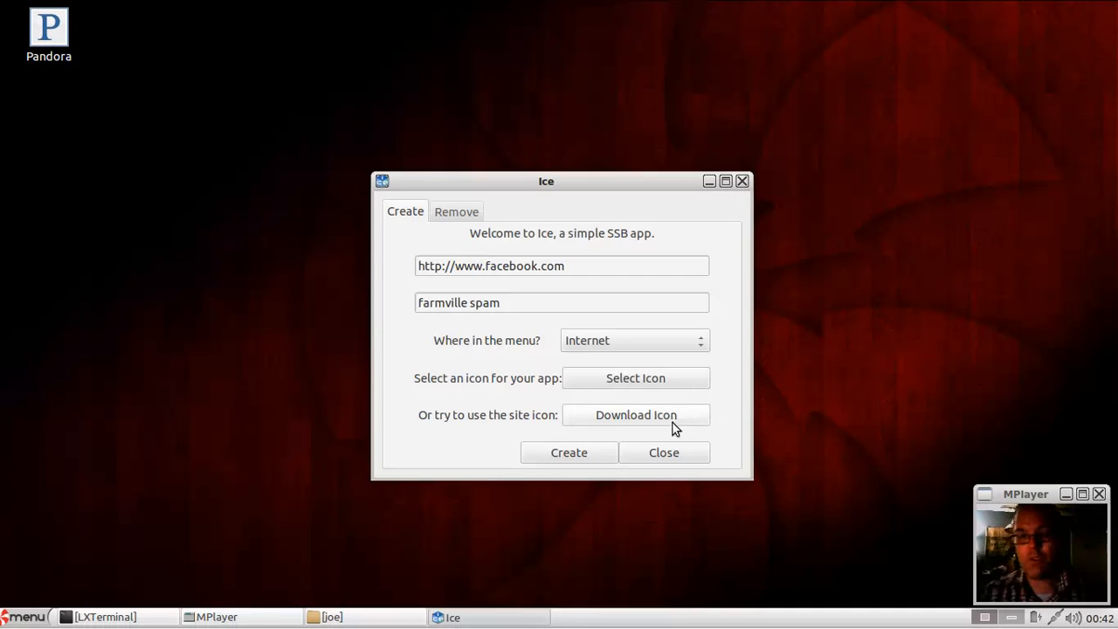
click(26, 616)
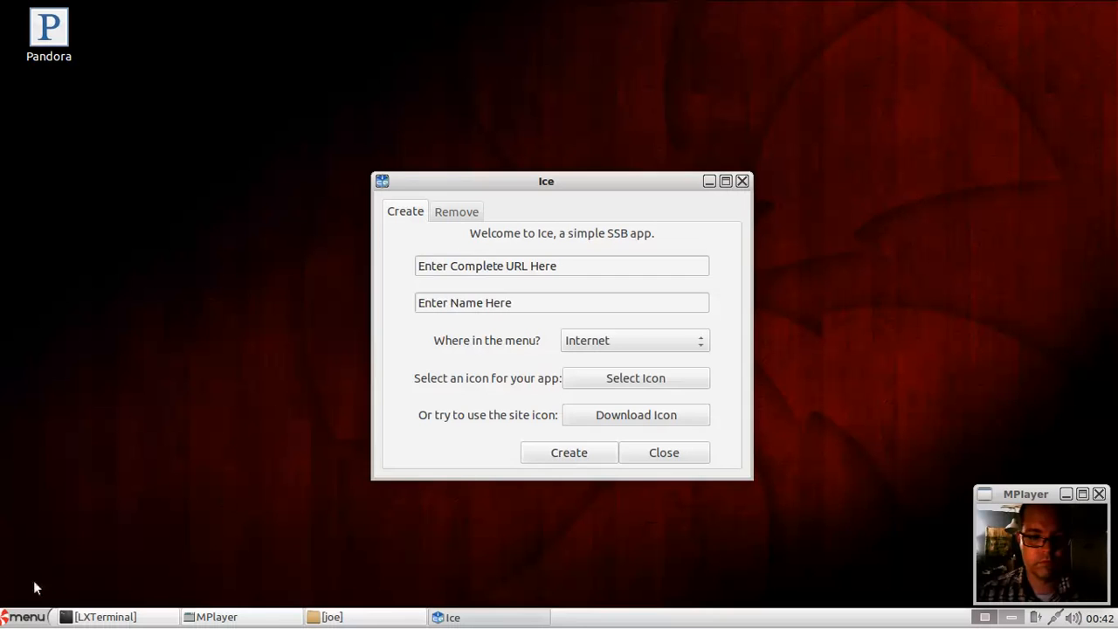
click(26, 616)
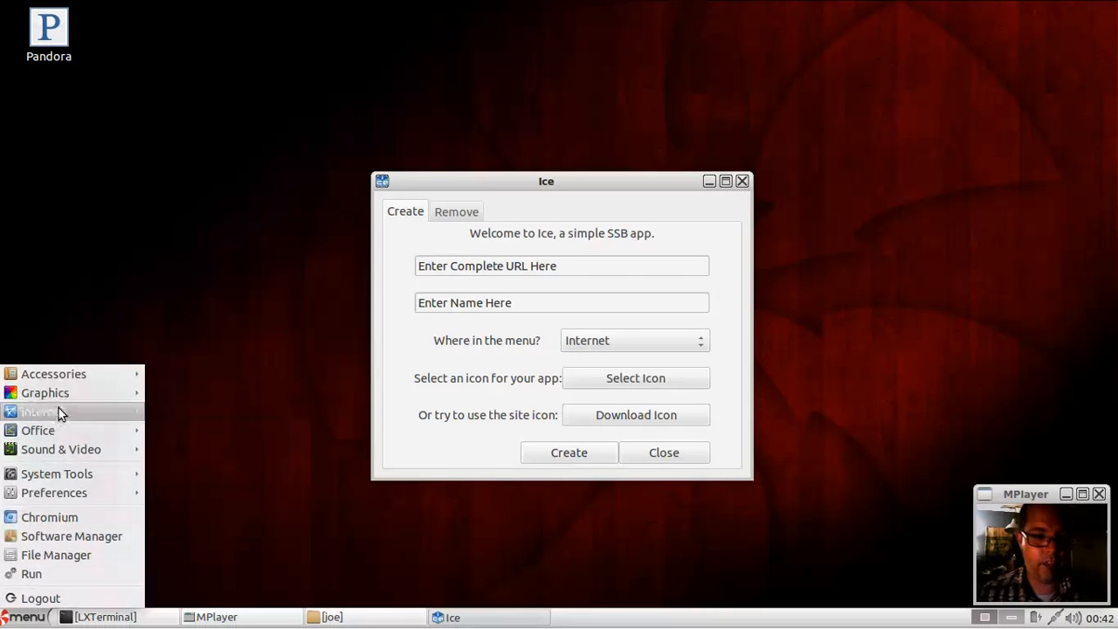
mouse_move(240, 457)
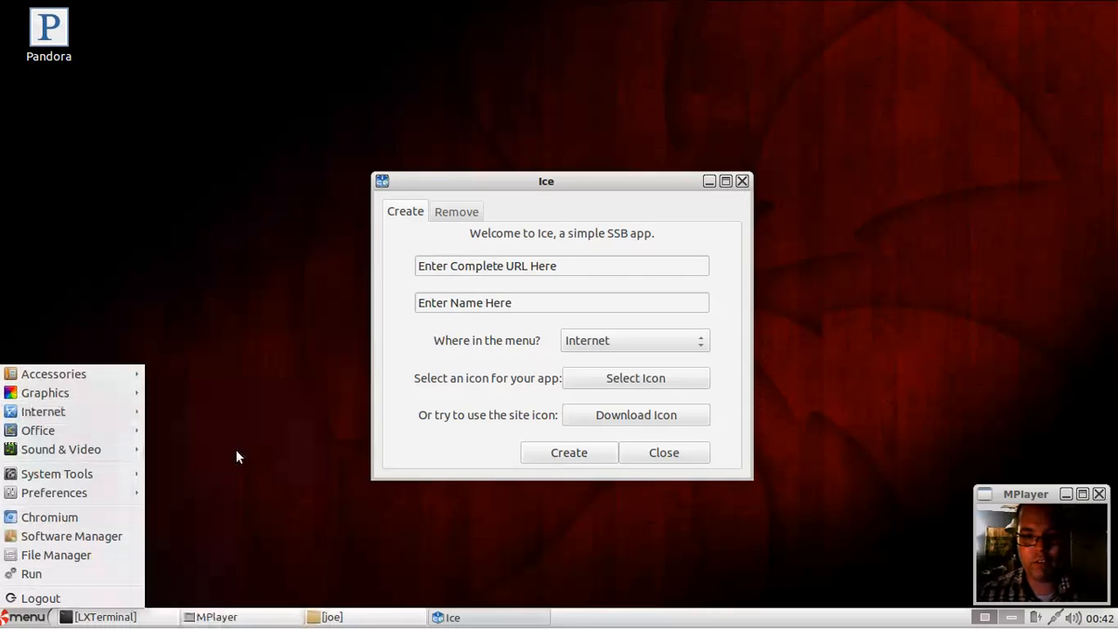
mouse_move(110, 411)
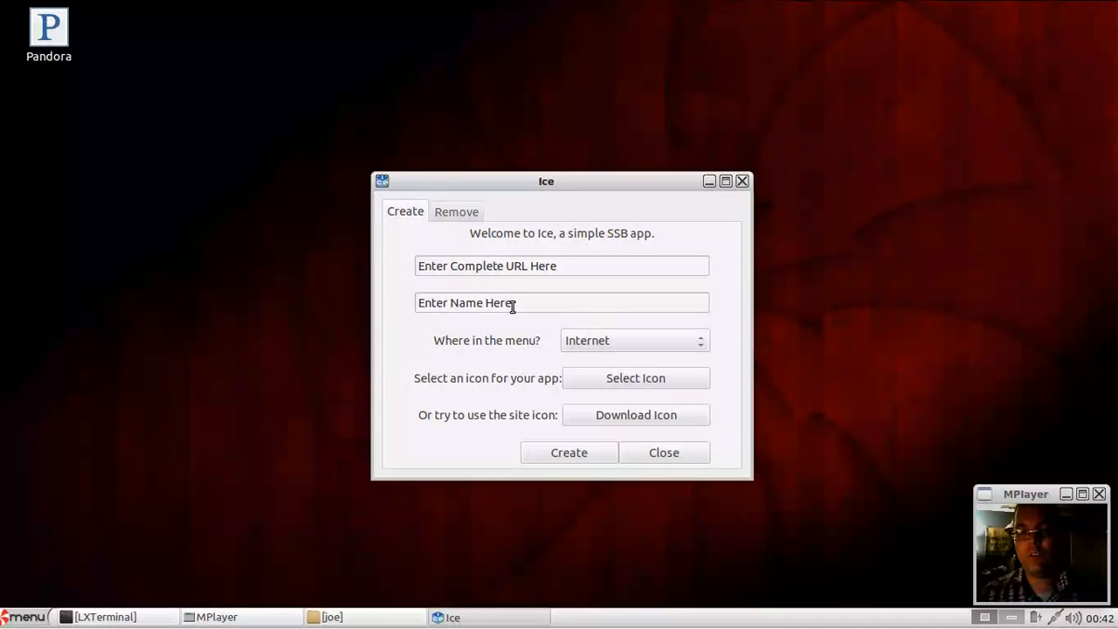
mouse_move(550, 326)
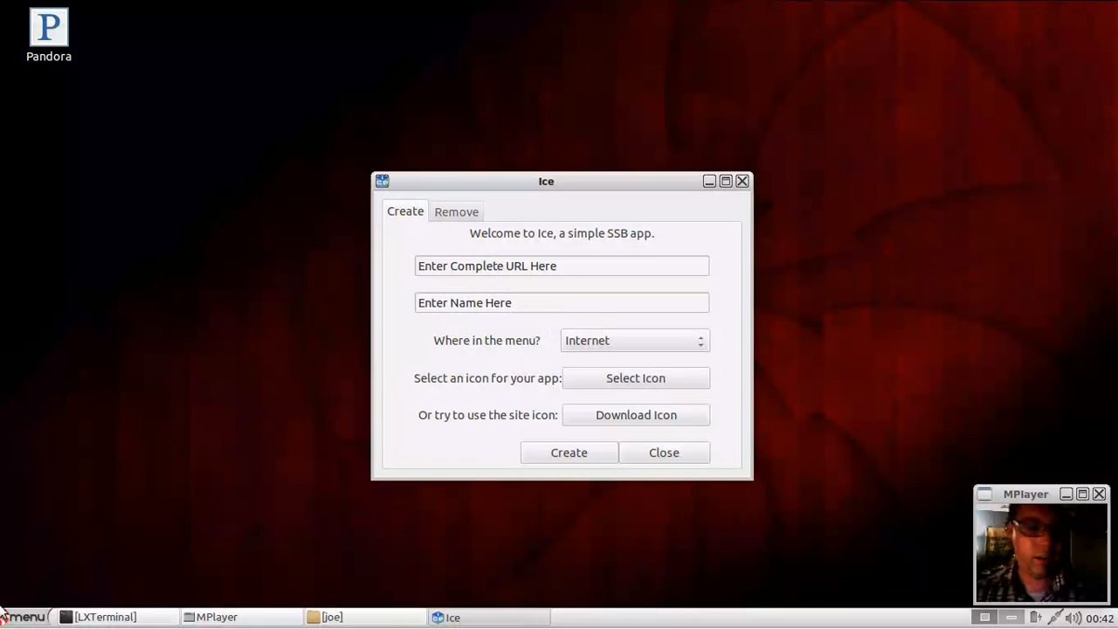
click(27, 617)
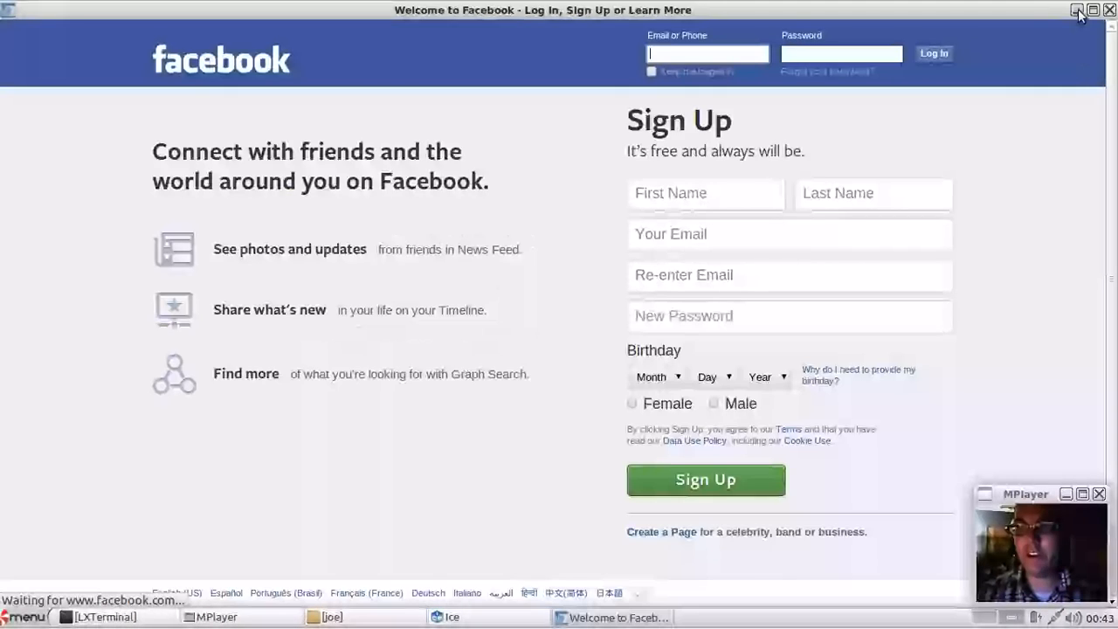
click(1077, 9)
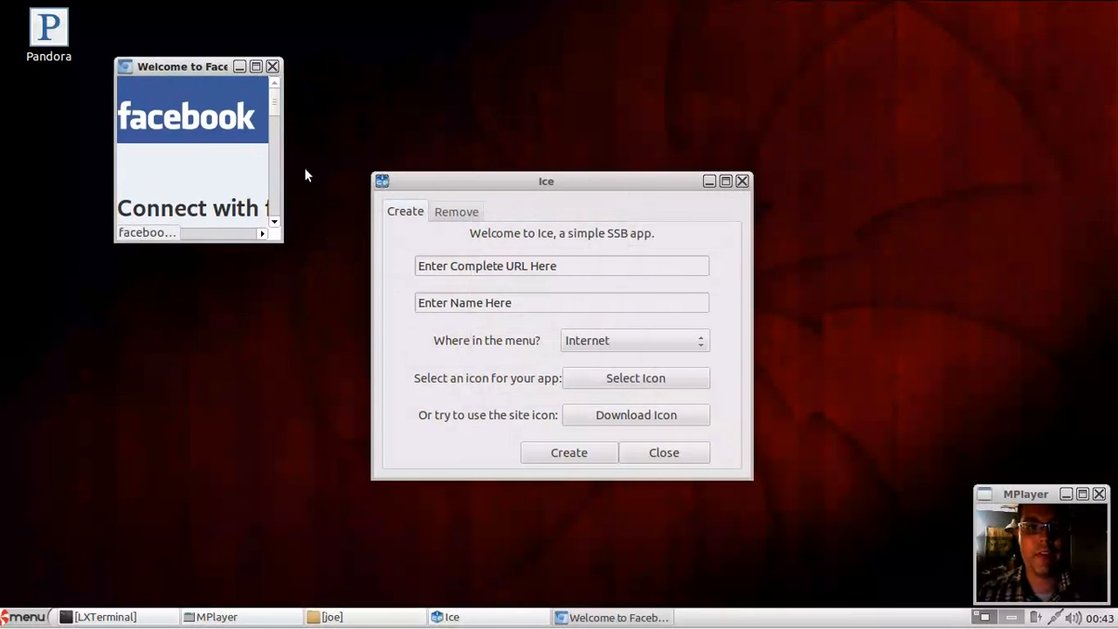
drag(281, 162, 357, 162)
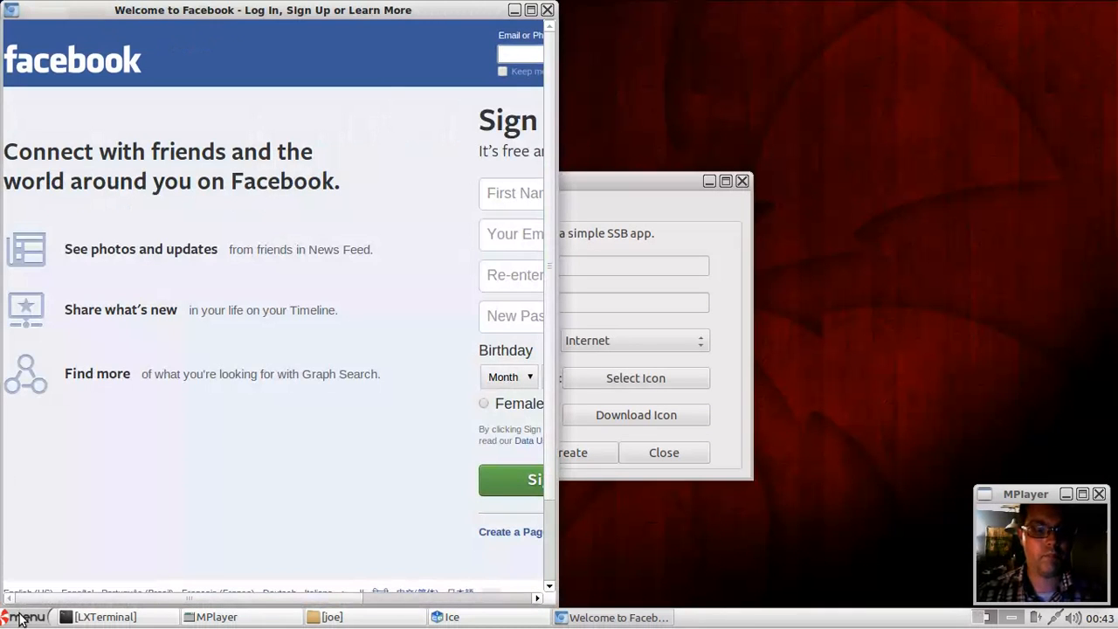
click(26, 616)
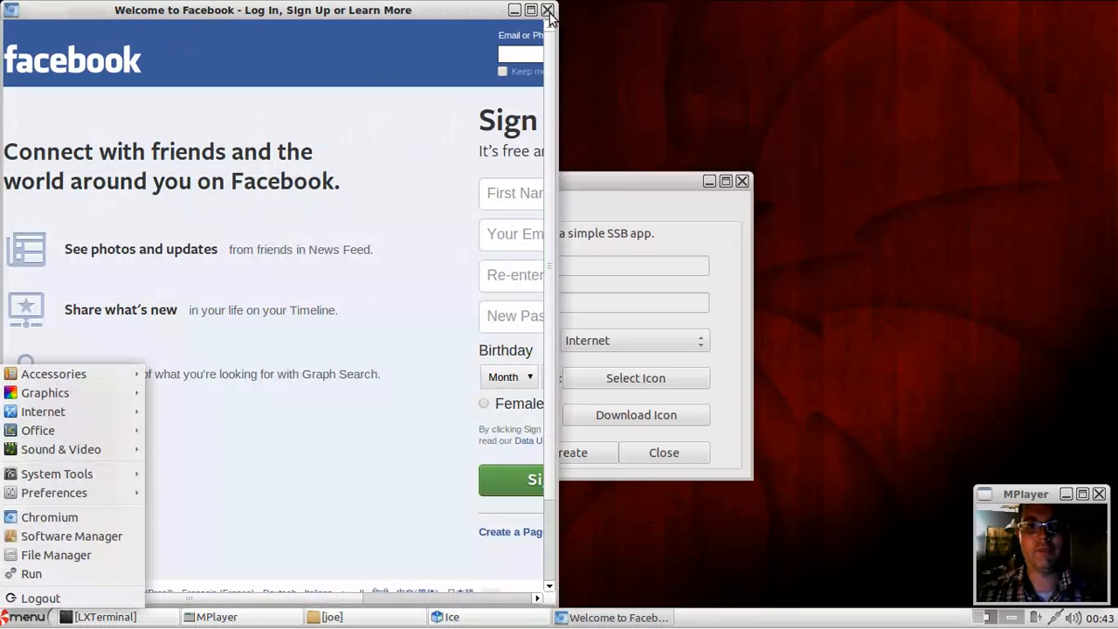
click(547, 10)
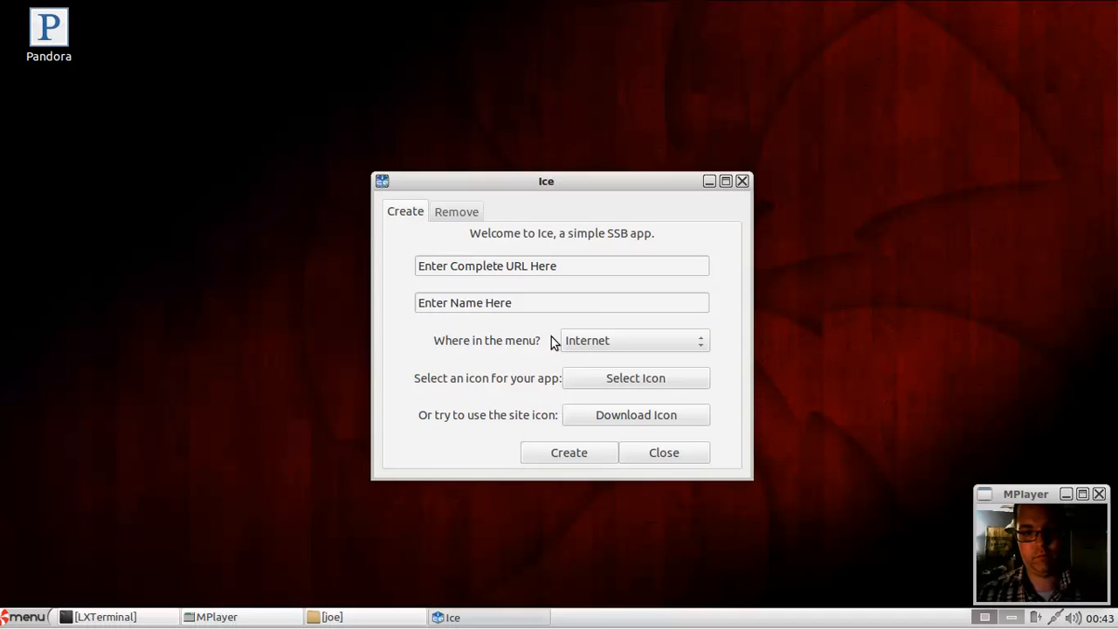
Step: Remove the farmville spam web app from Ice's Remove list and close Ice
click(27, 617)
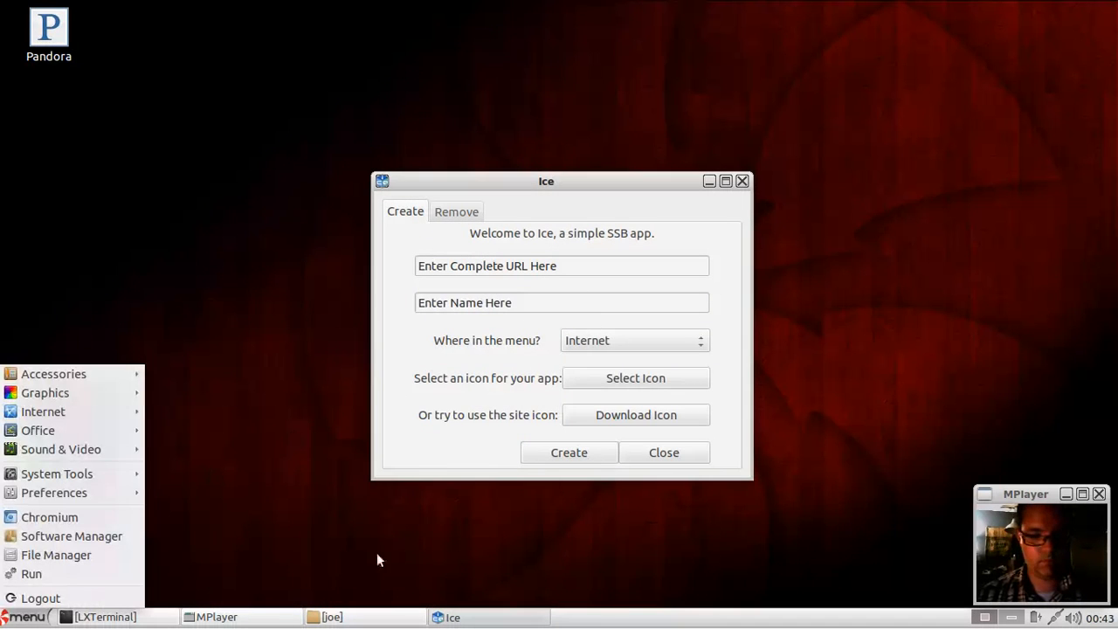
click(456, 211)
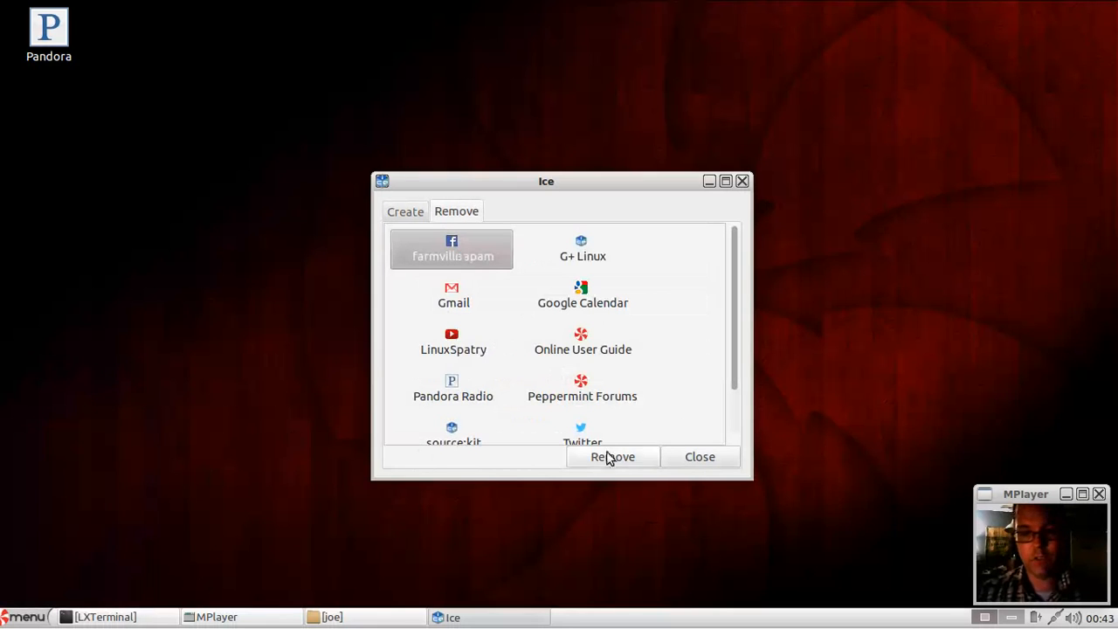
click(612, 456)
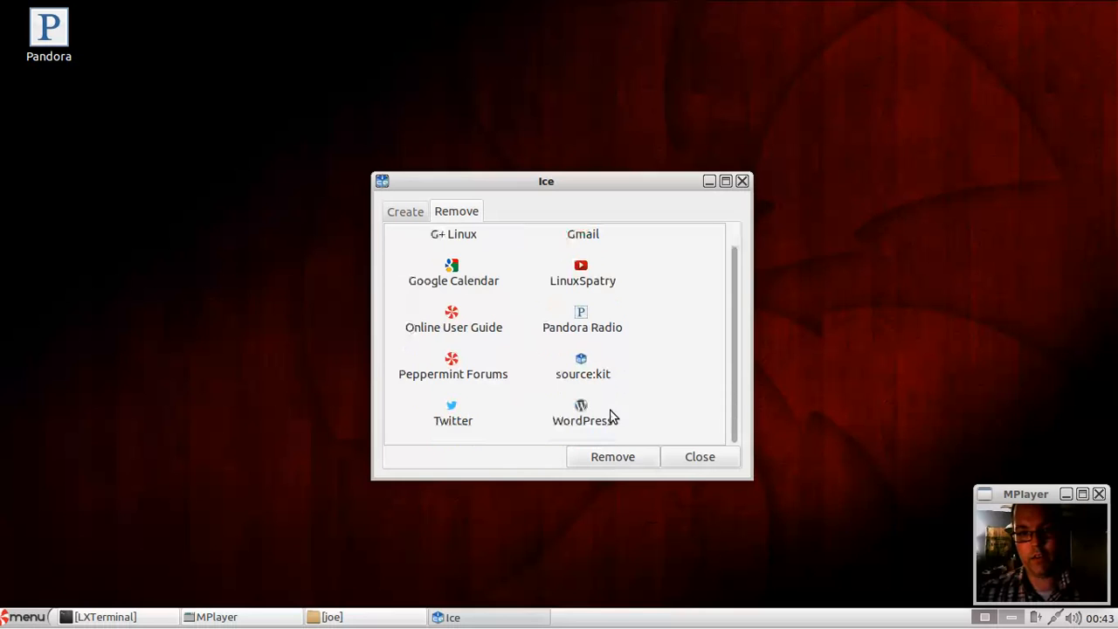
scroll(up, 3)
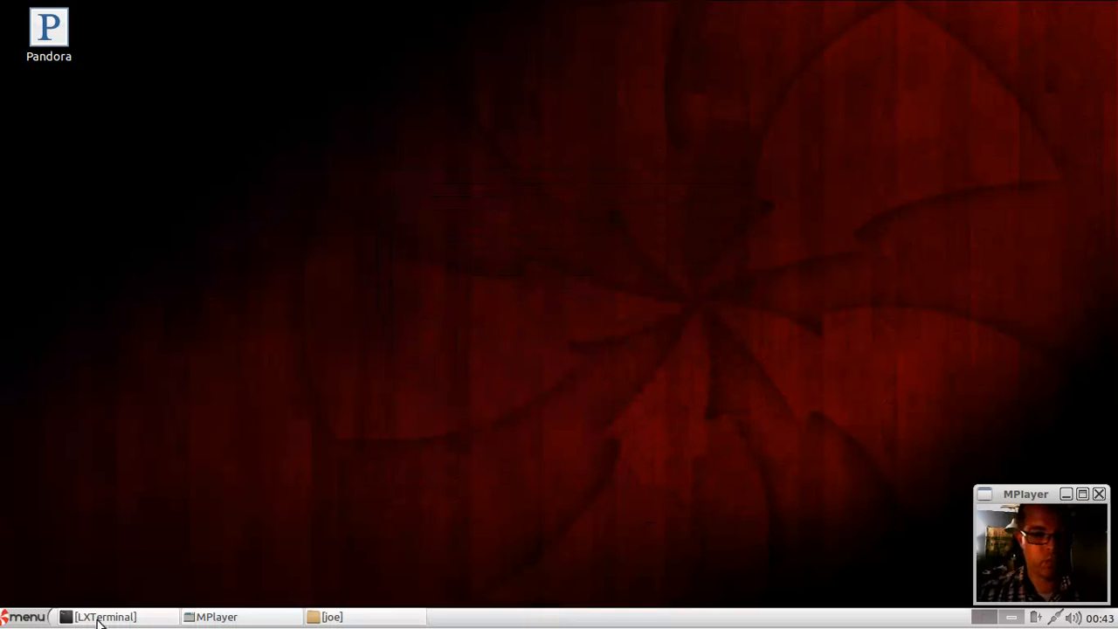
Step: In PCManFM show hidden files and navigate to .local/share/applications
click(26, 616)
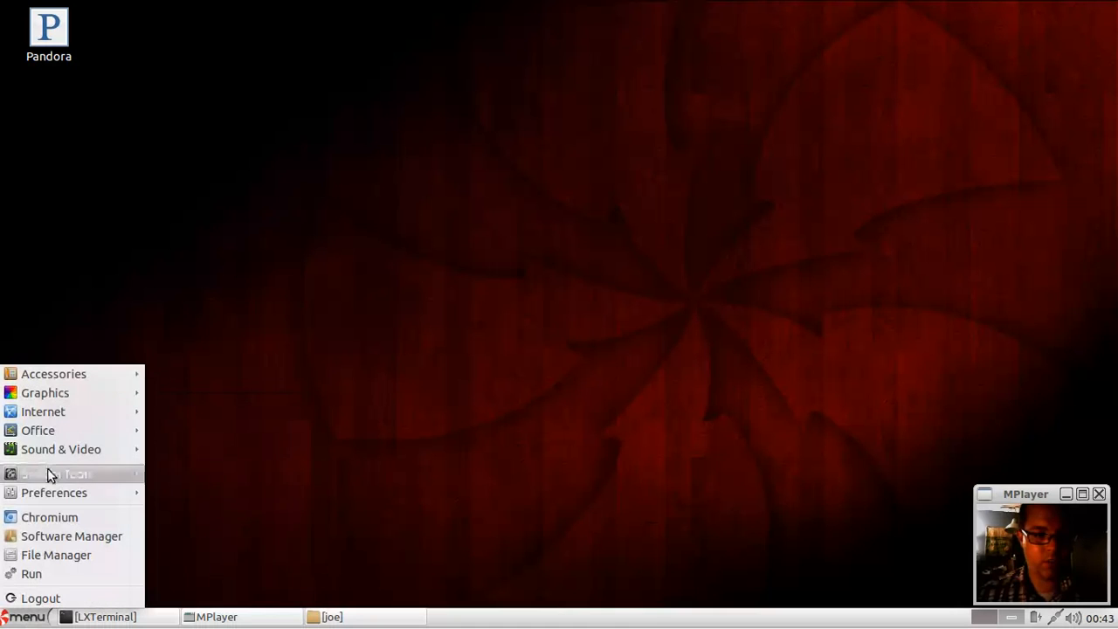
mouse_move(46, 554)
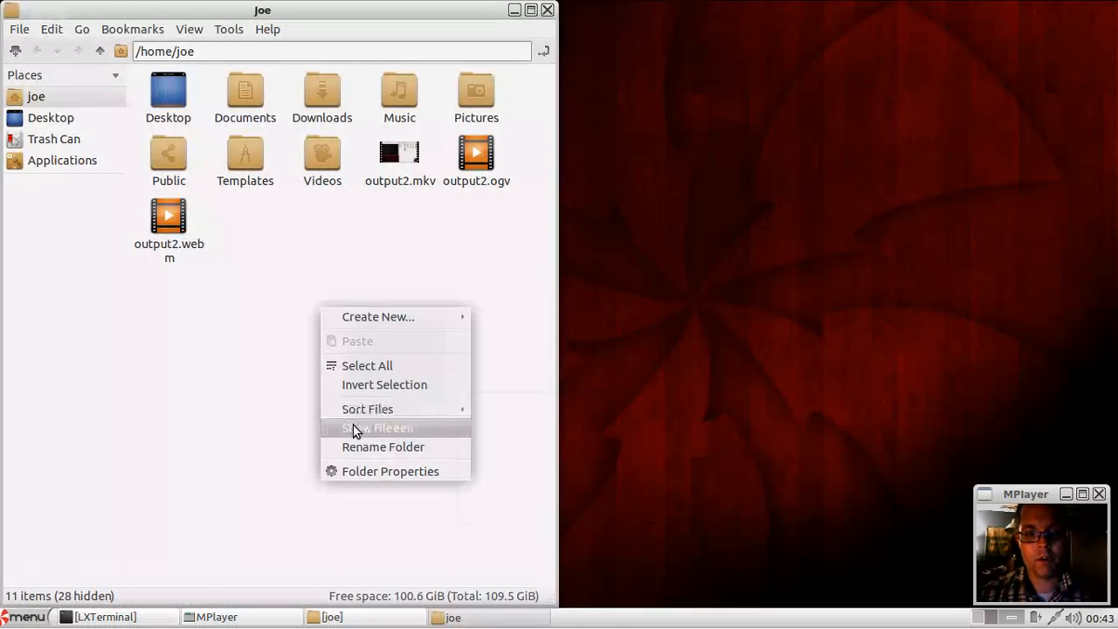
click(378, 428)
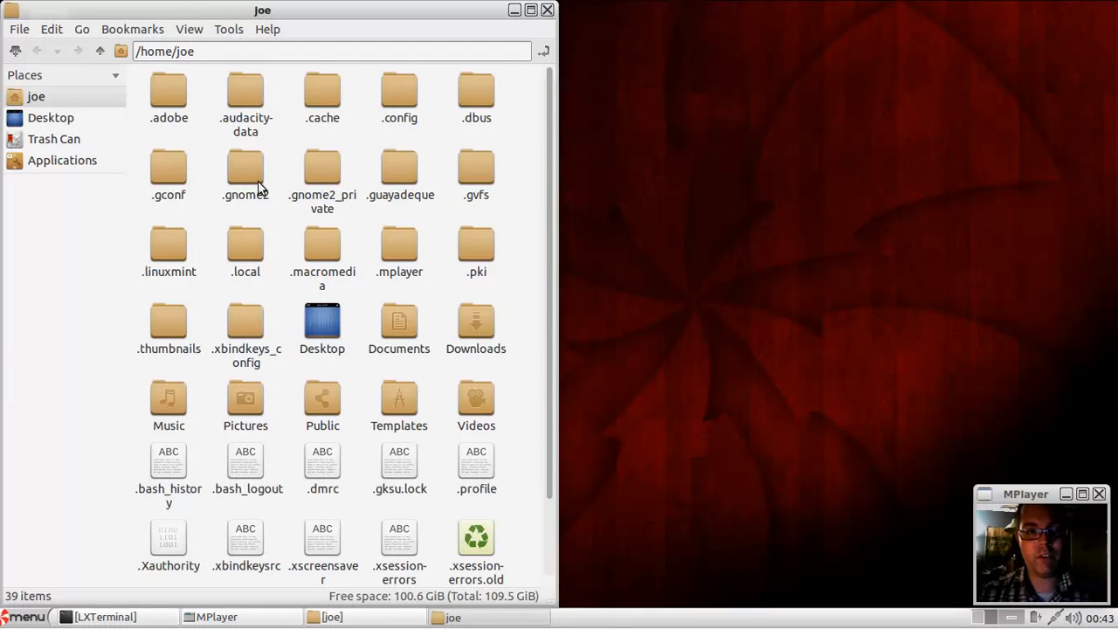
mouse_move(283, 176)
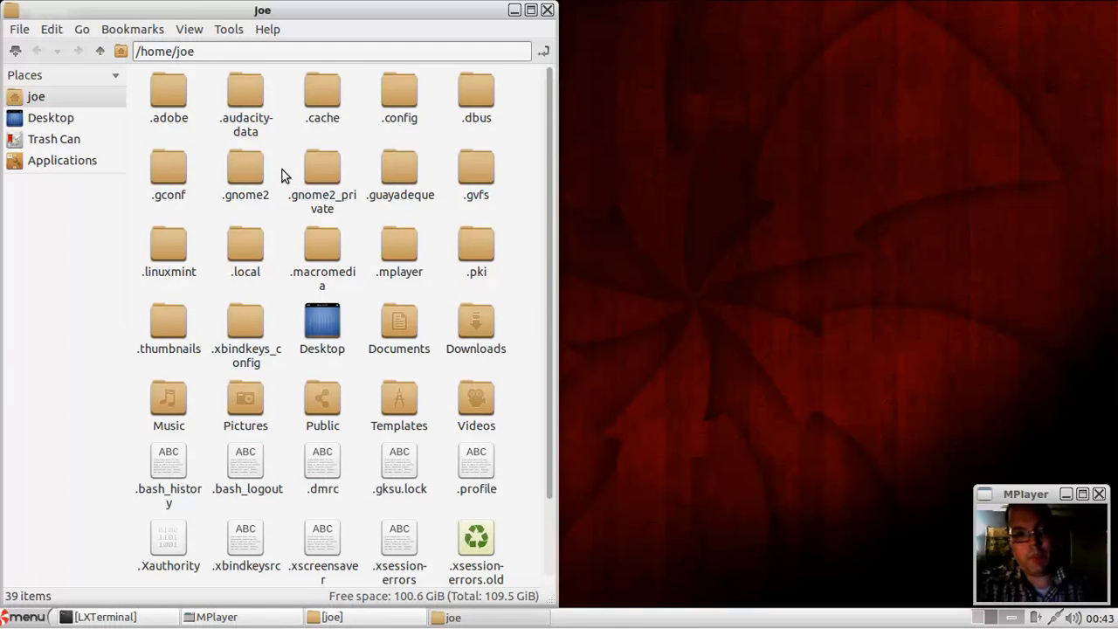
text(.local/share/applications)
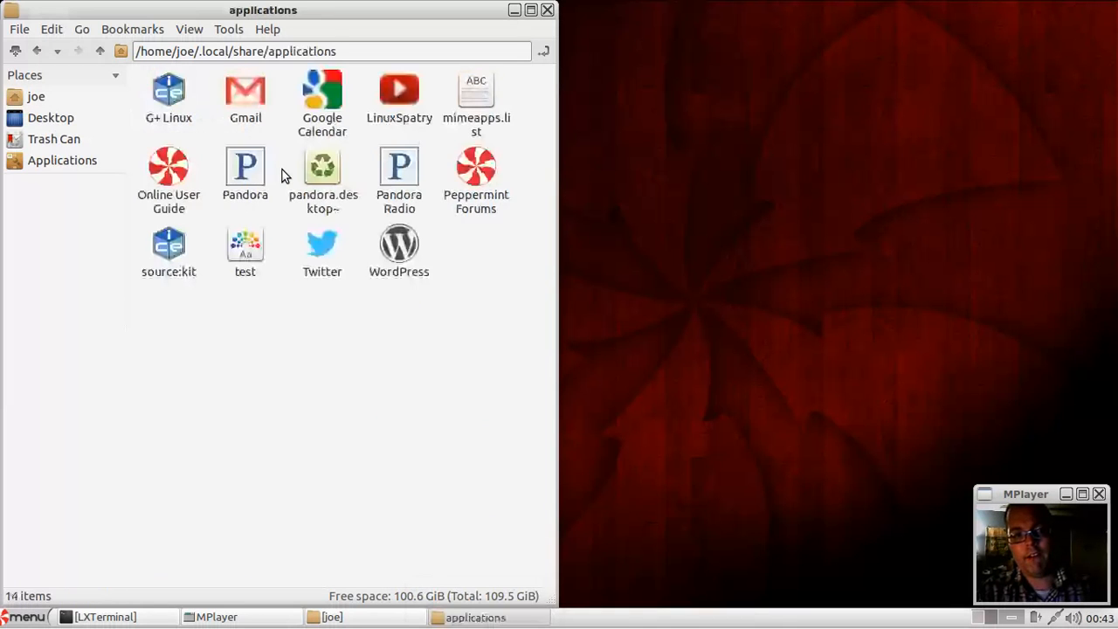
Step: Look at the Pandora and WordPress launcher files in the applications folder
click(244, 166)
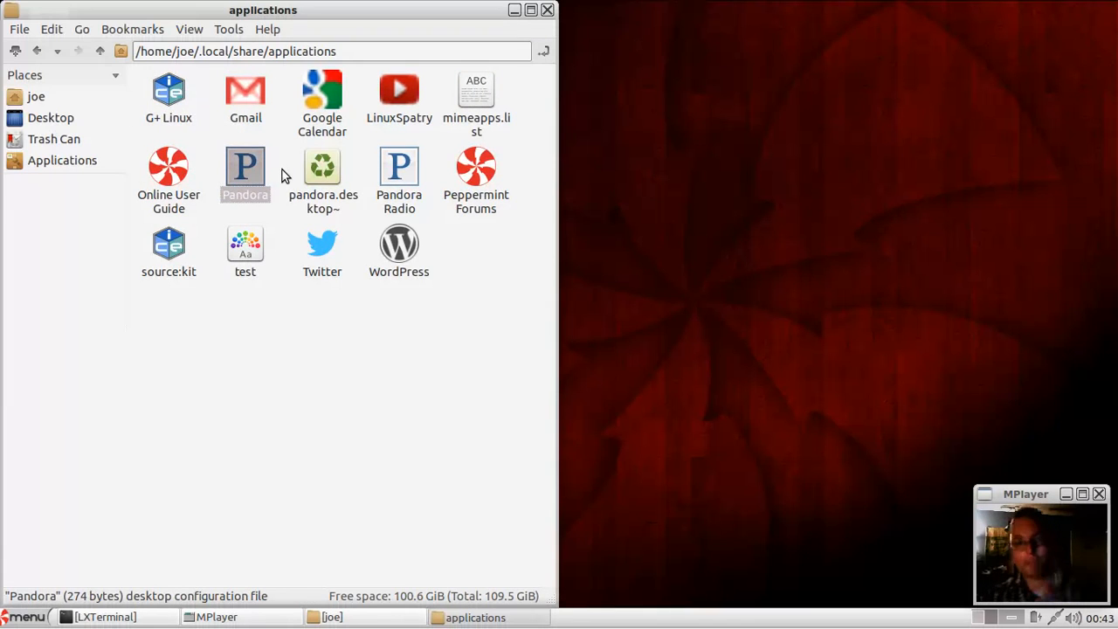
click(399, 249)
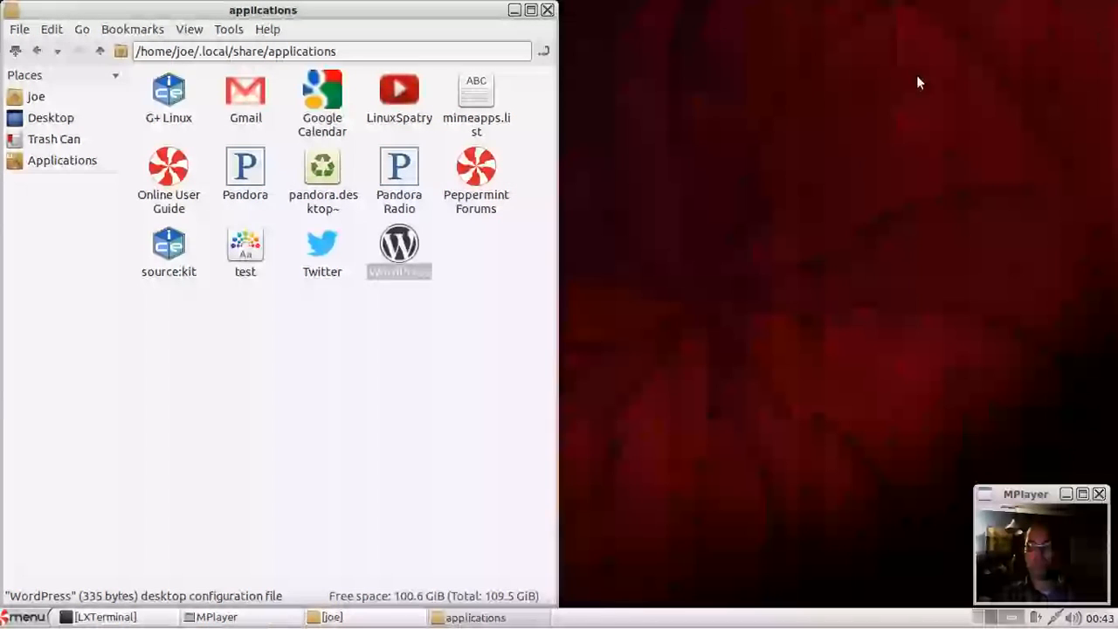
click(25, 616)
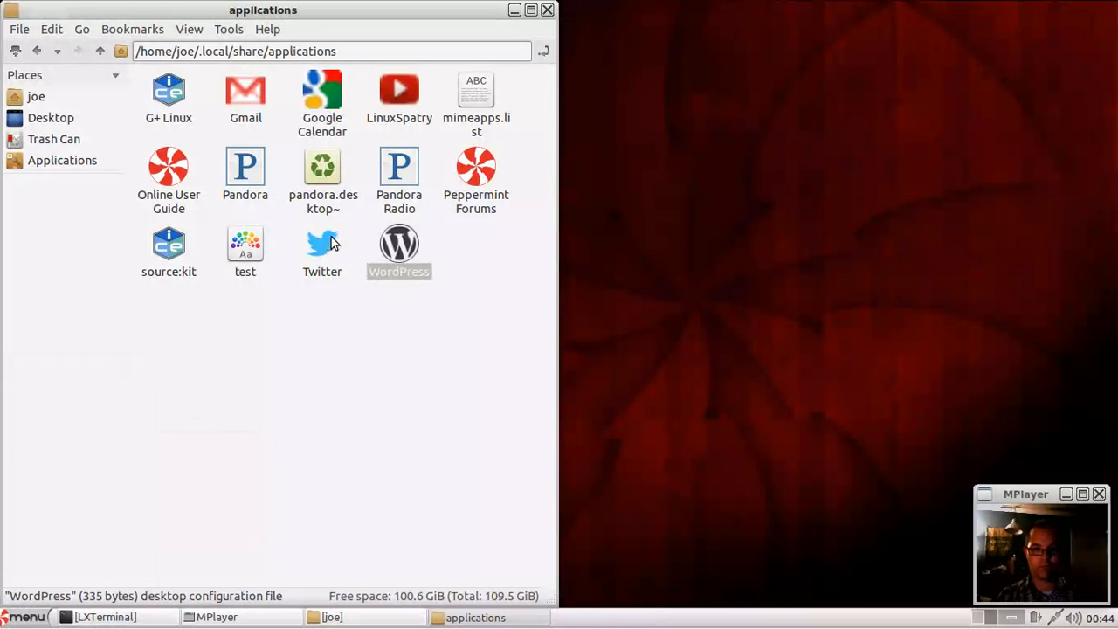
mouse_move(400, 242)
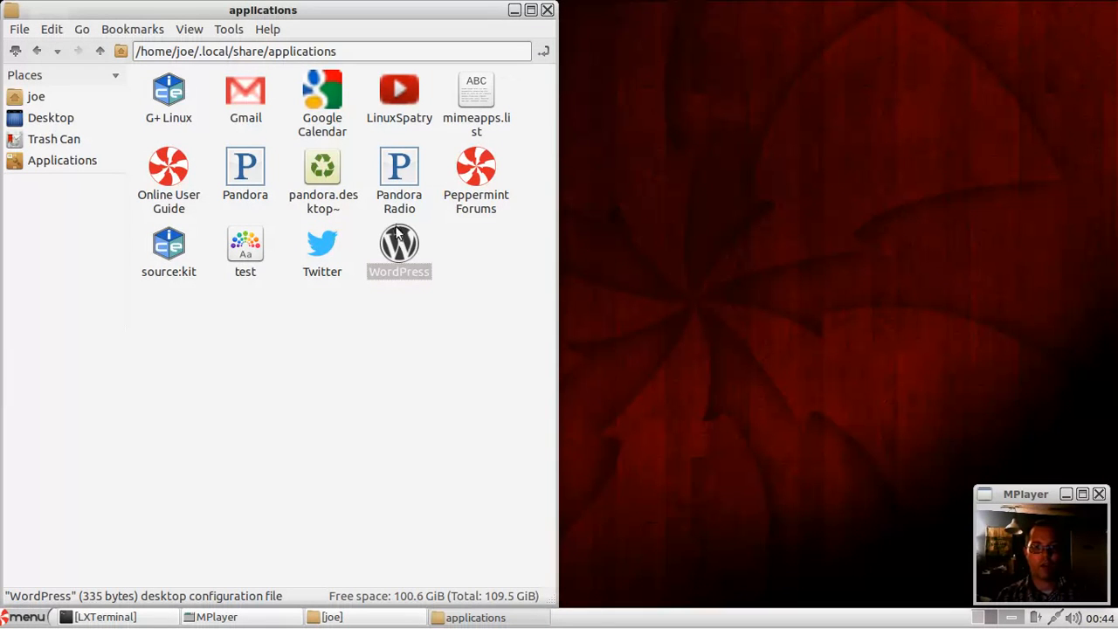
right_click(245, 166)
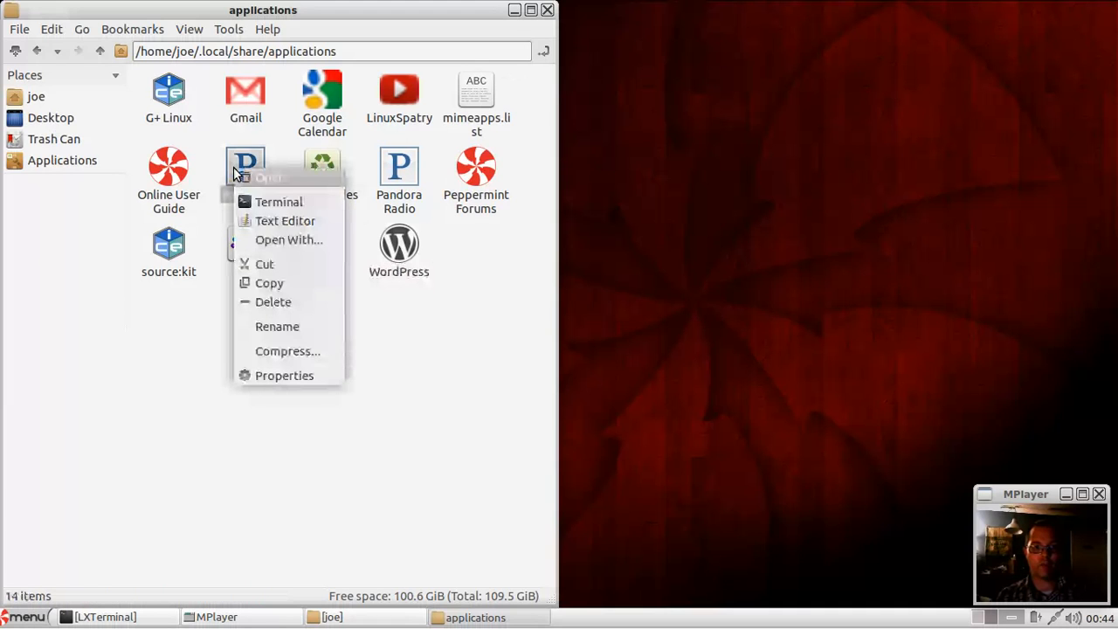
click(285, 220)
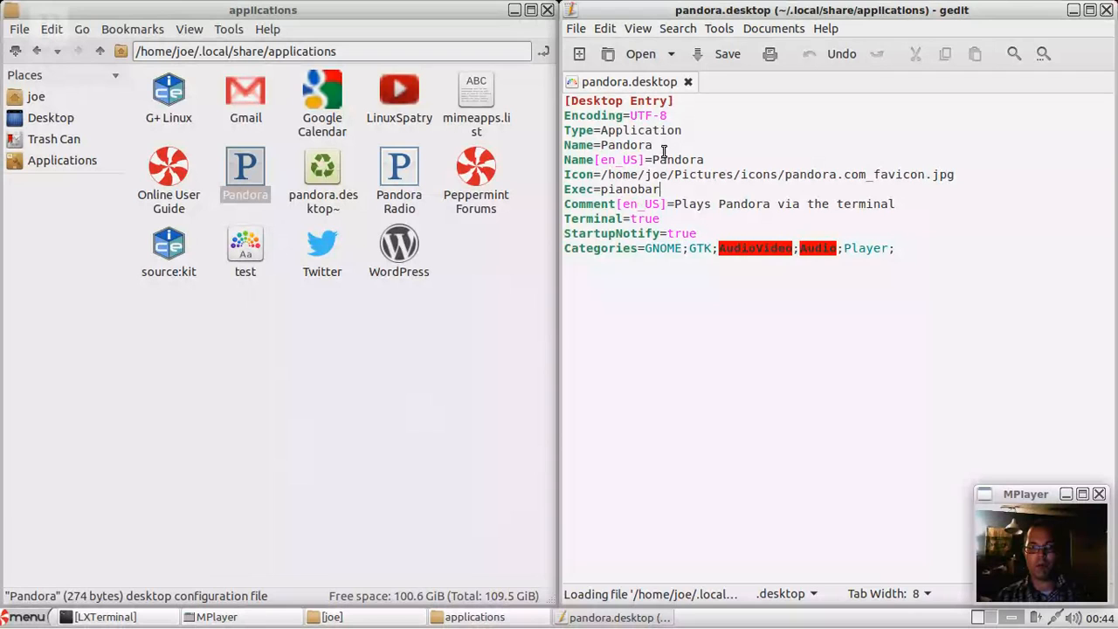
mouse_move(901, 272)
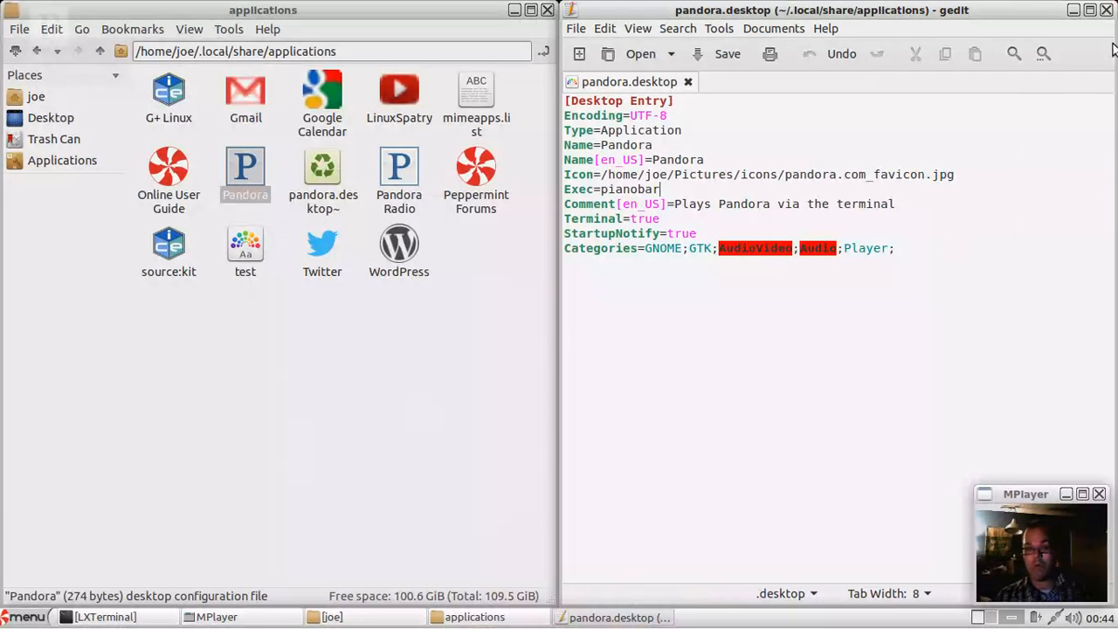
click(1107, 9)
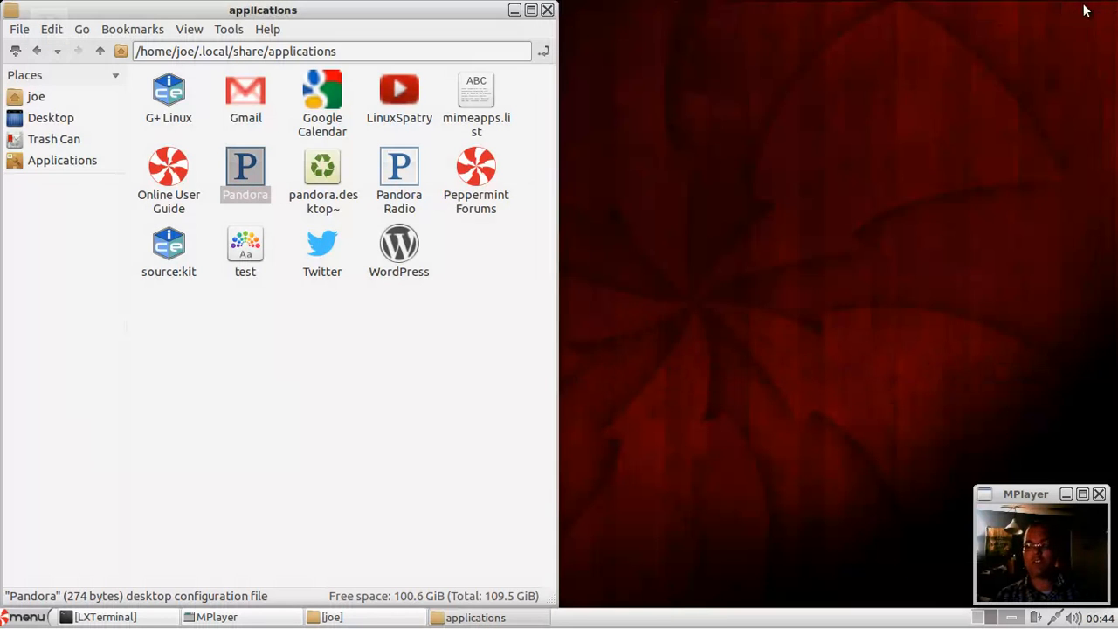
Step: Close the applications folder window and browse the Preferences list in the main menu
click(547, 9)
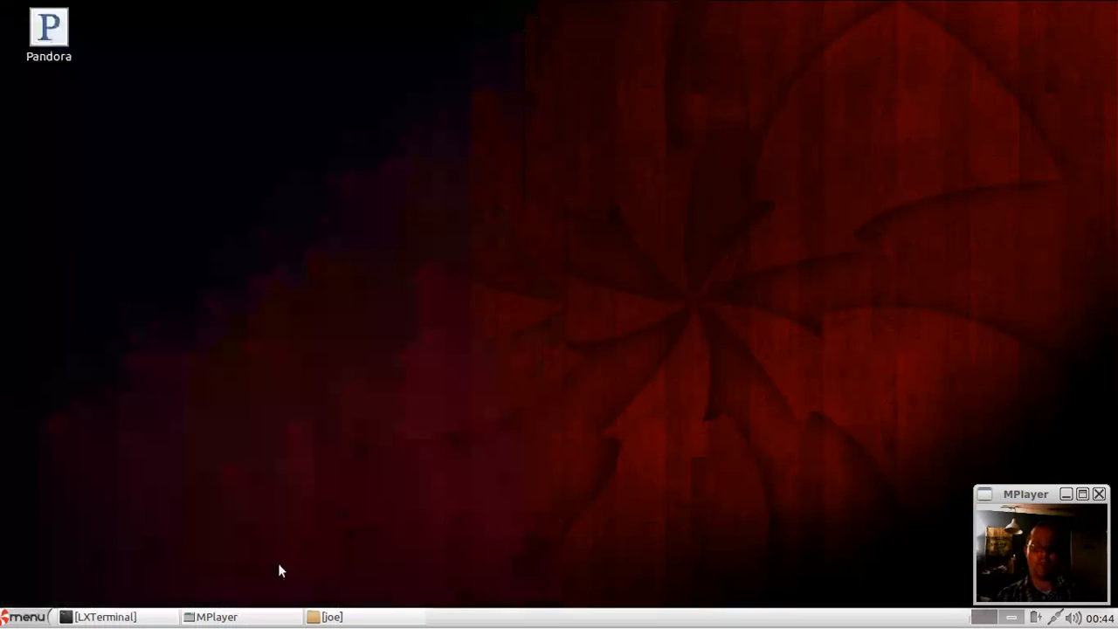
click(26, 616)
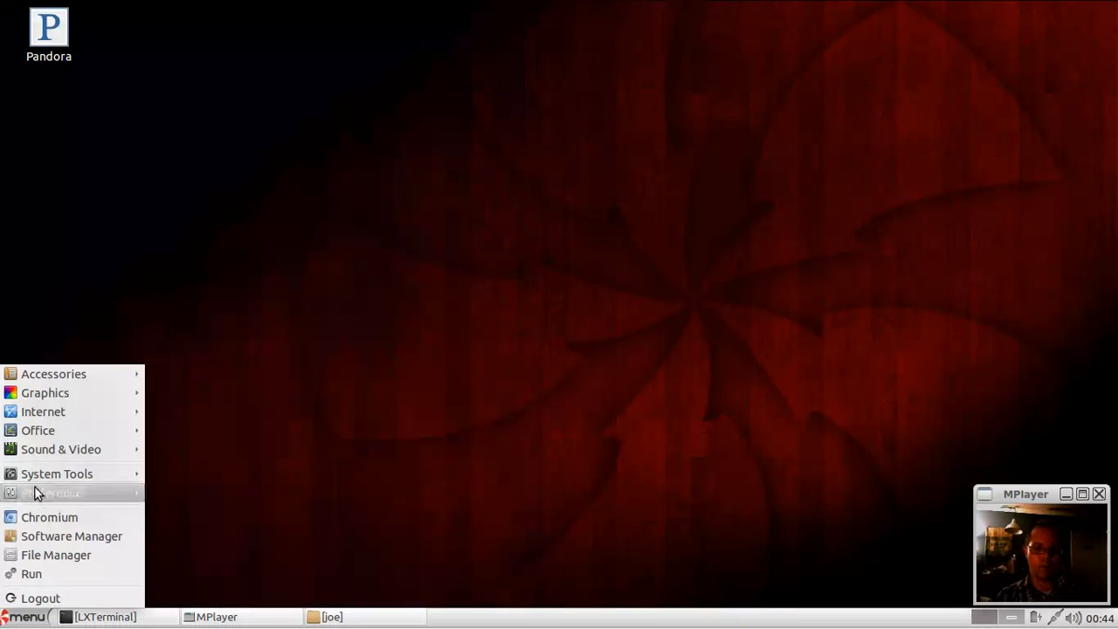
mouse_move(70, 492)
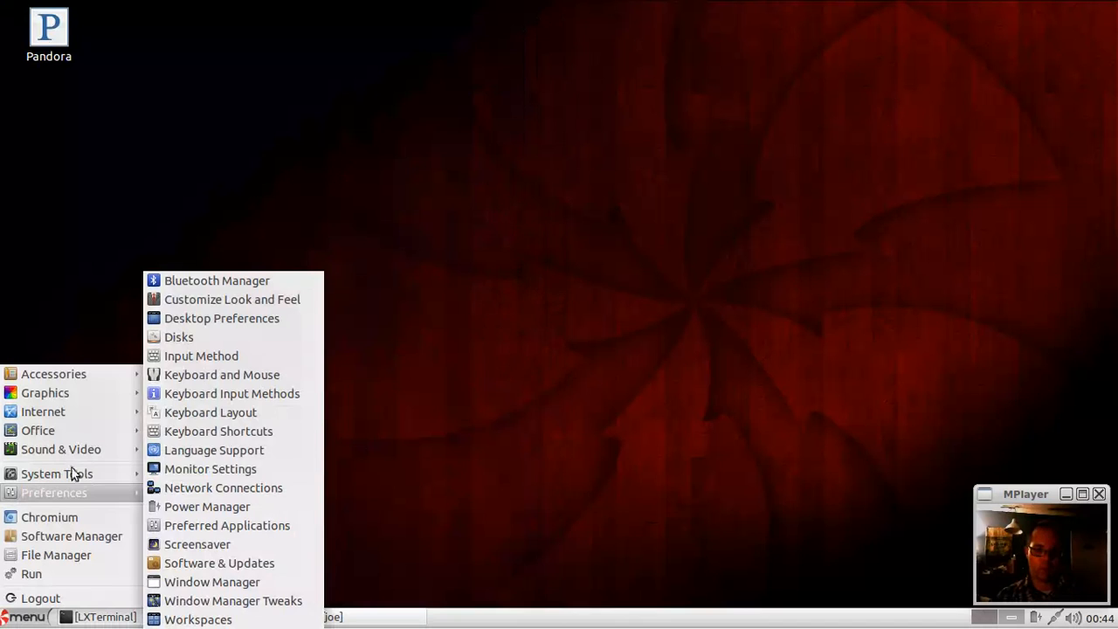
mouse_move(50, 517)
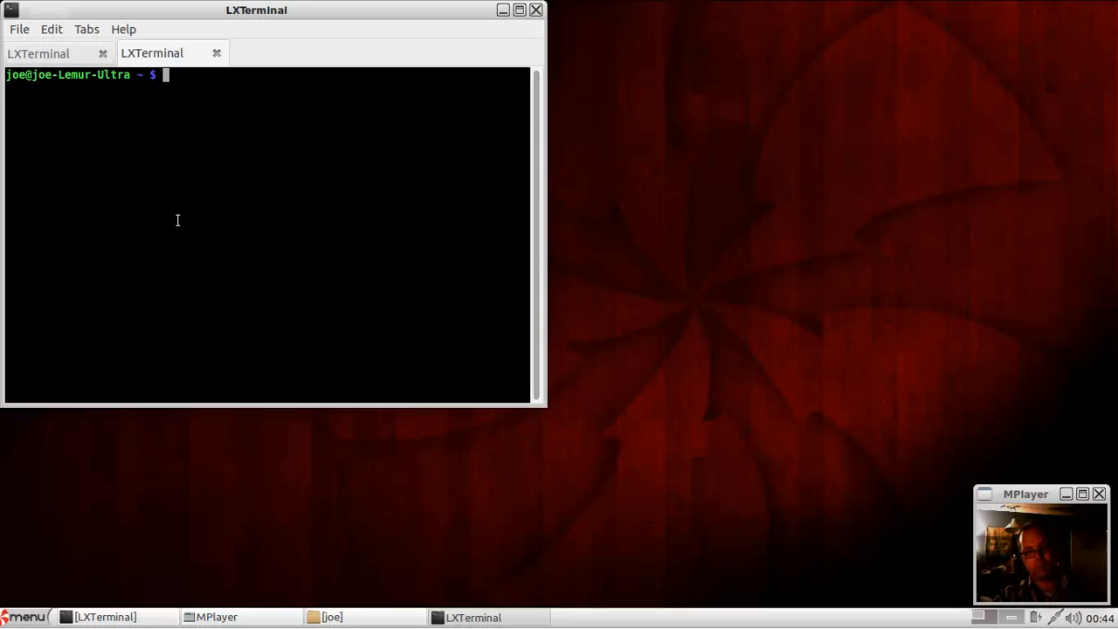
Step: Run pianobar in LXTerminal to list the Pandora stations, then close that tab
text(ping)
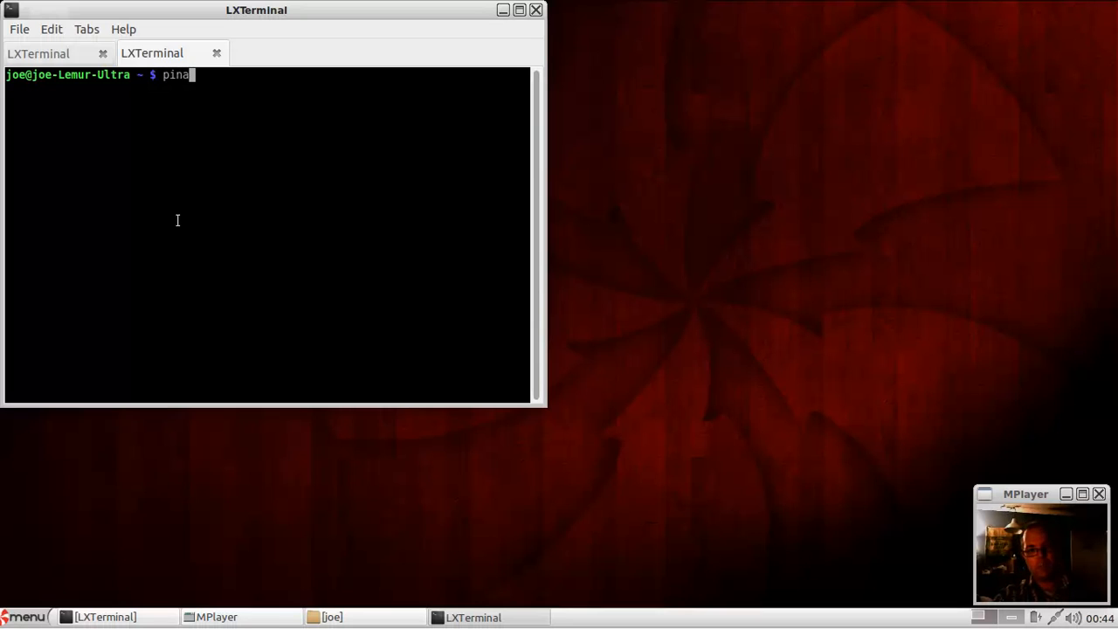
key(BackSpace)
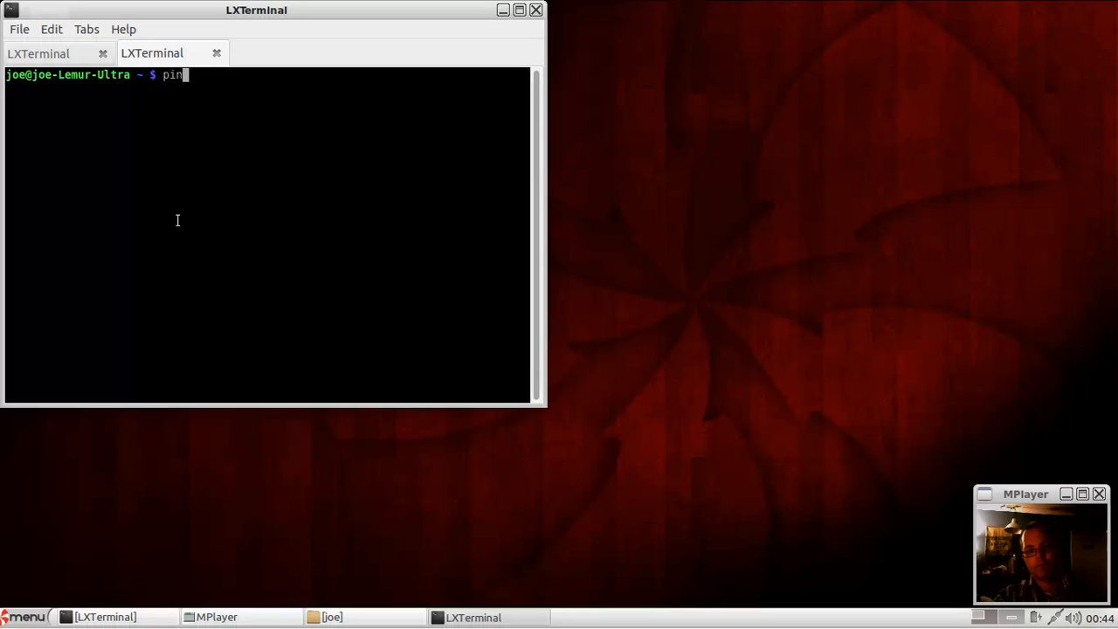
text(ianobar)
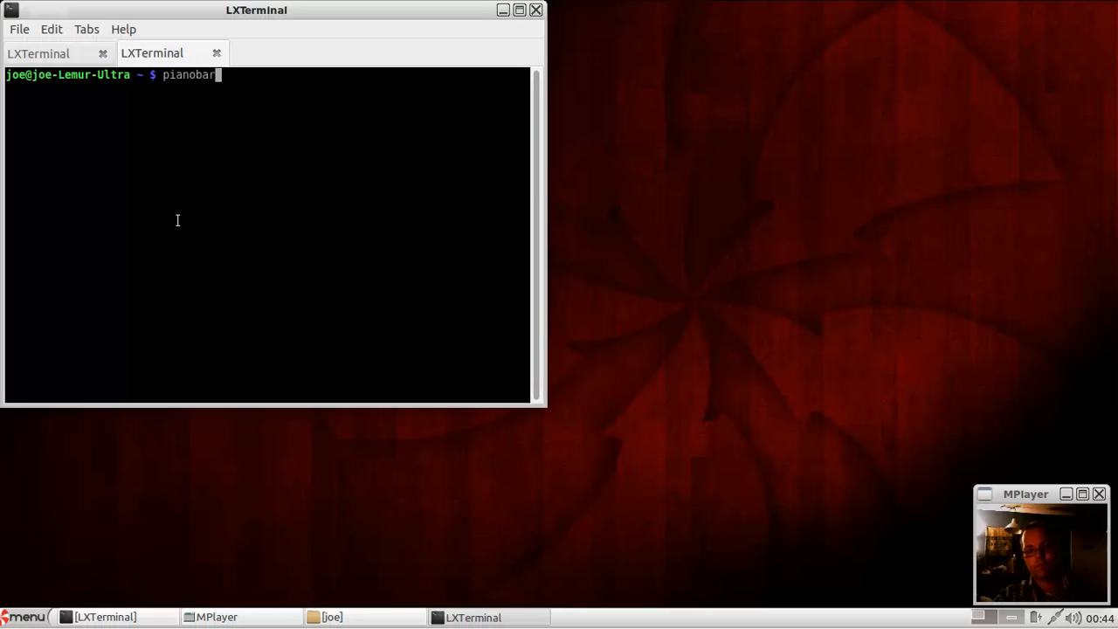
key(Return)
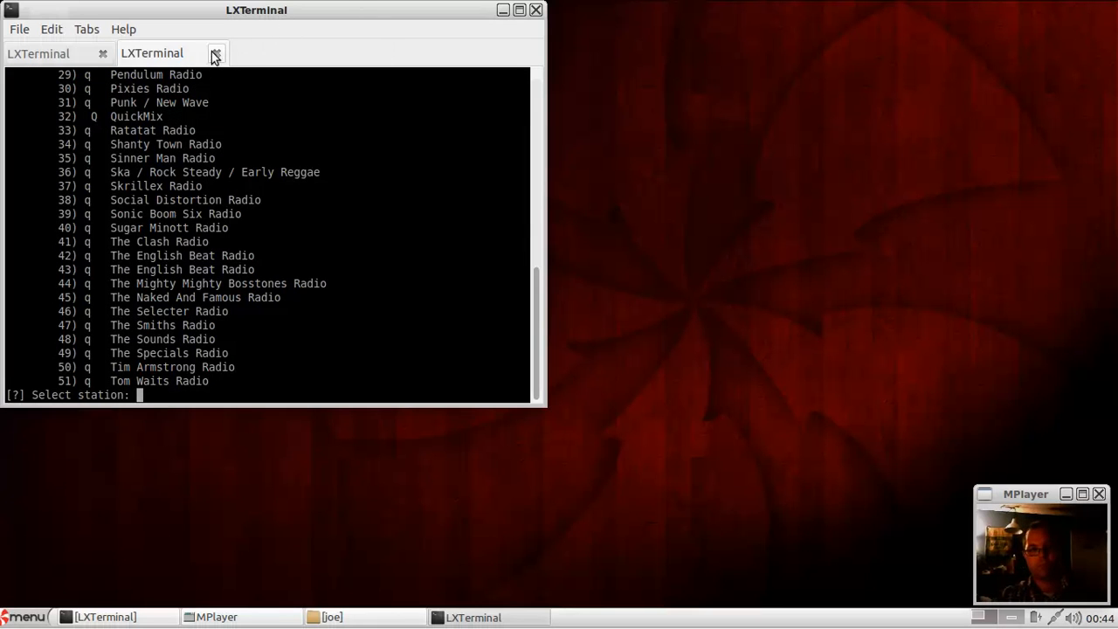
click(216, 53)
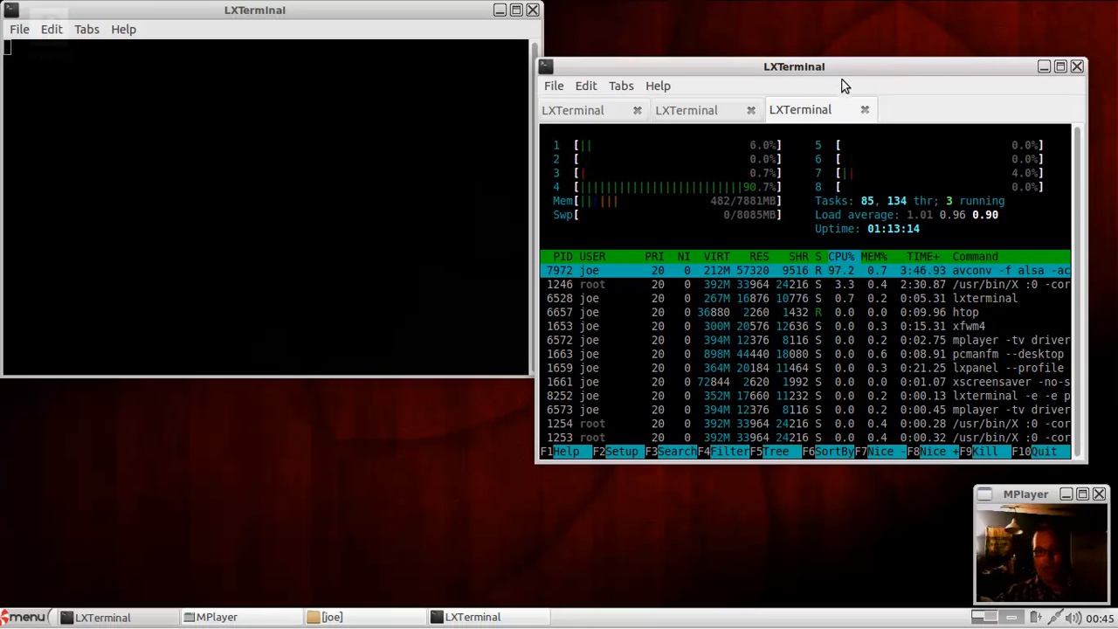
mouse_move(661, 115)
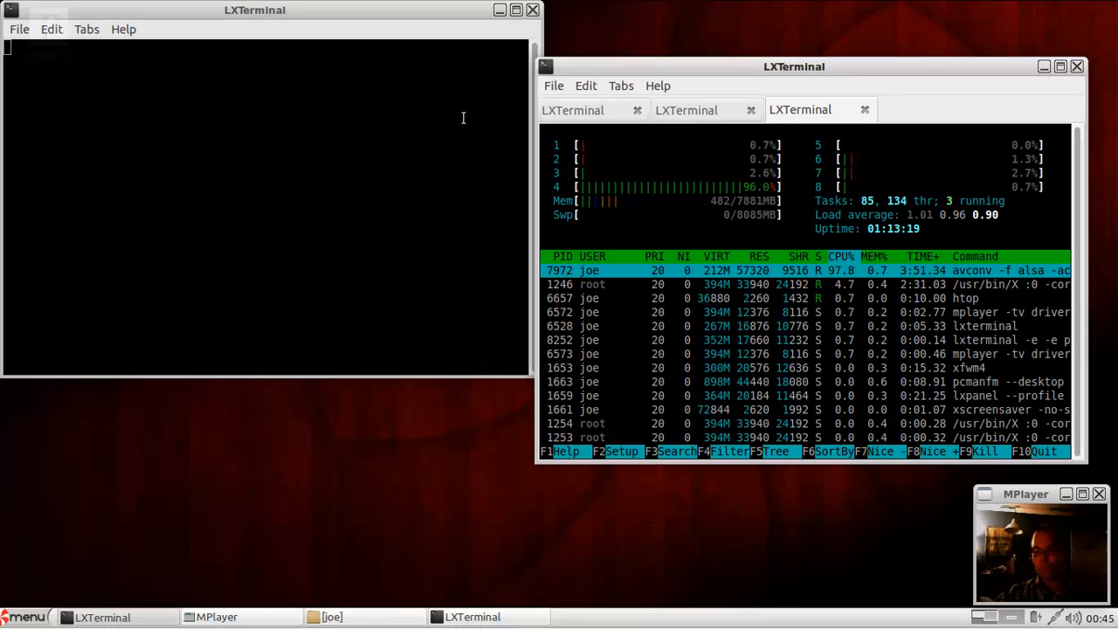
Step: With htop running in a terminal tab, browse the main menu's Preferences category
click(27, 617)
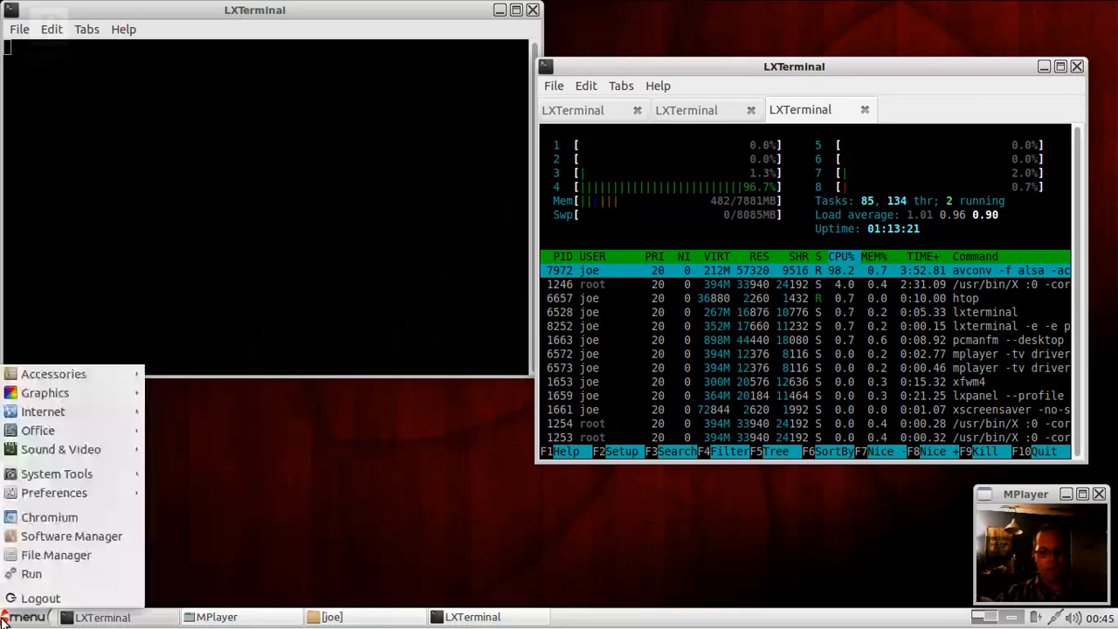
click(60, 449)
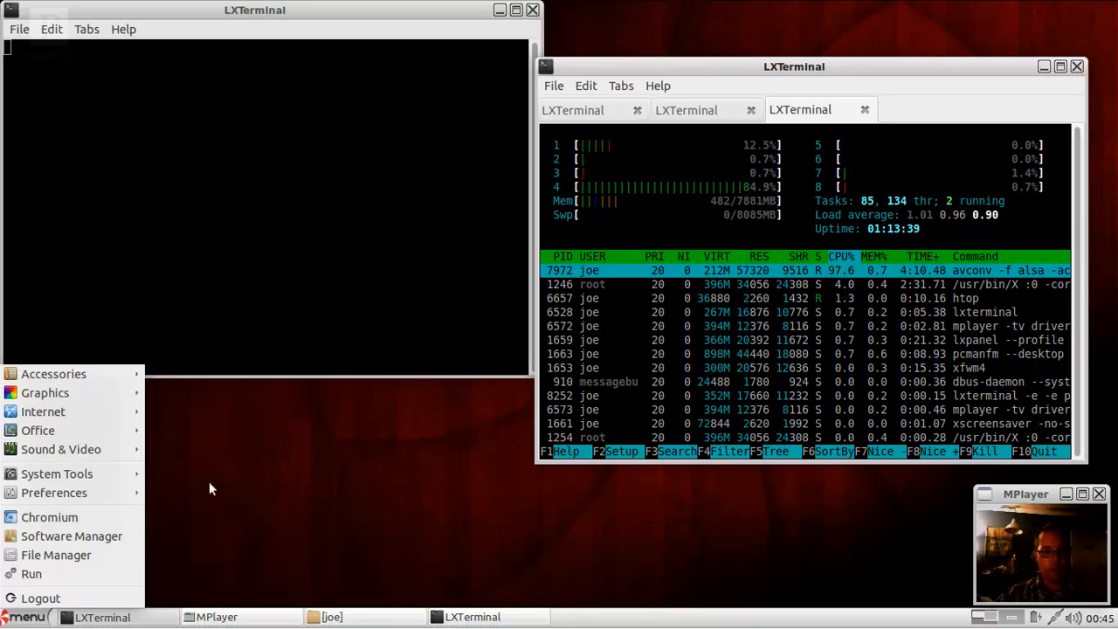
click(53, 492)
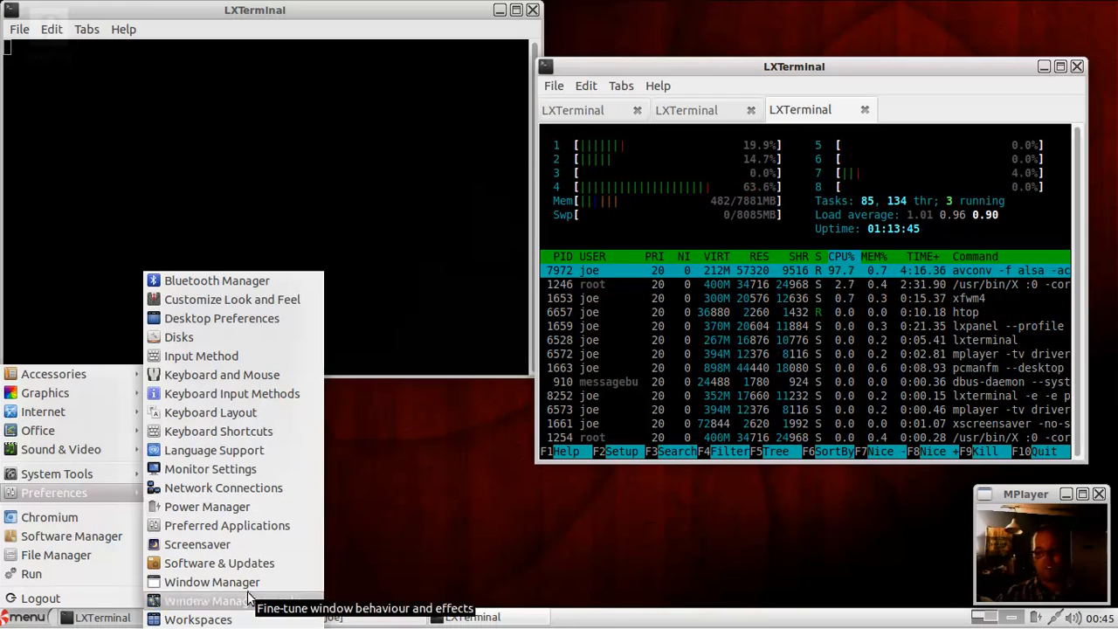
Step: Launch Window Manager Tweaks and view its Workspaces options
click(213, 581)
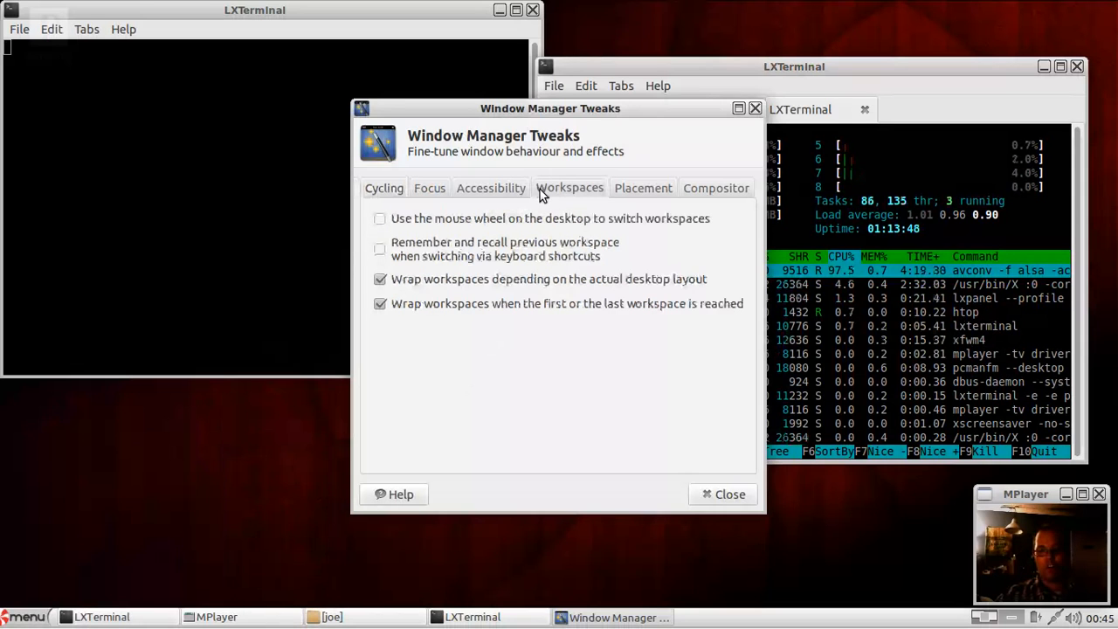
click(490, 187)
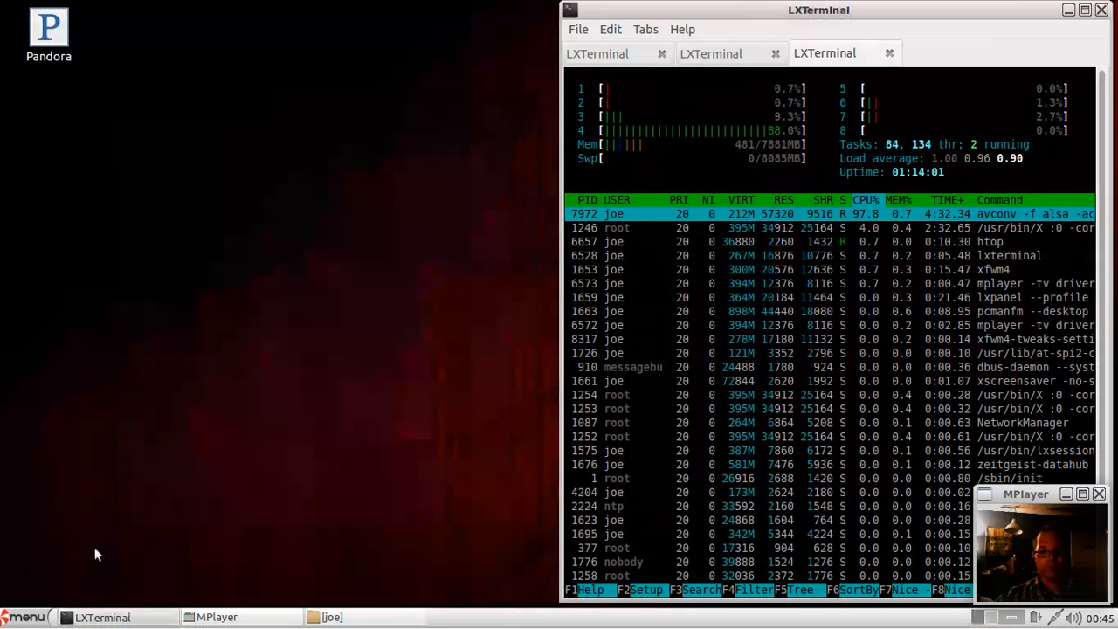
Step: Move the htop terminal window to the left and minimise it, leaving the desktop clear
right_click(96, 555)
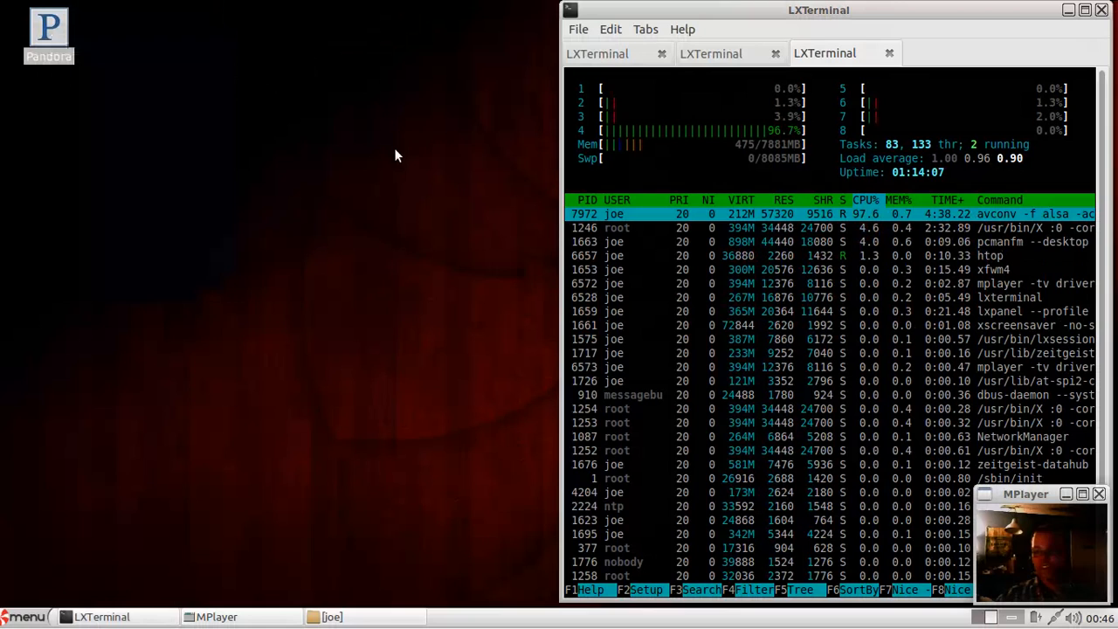
click(29, 616)
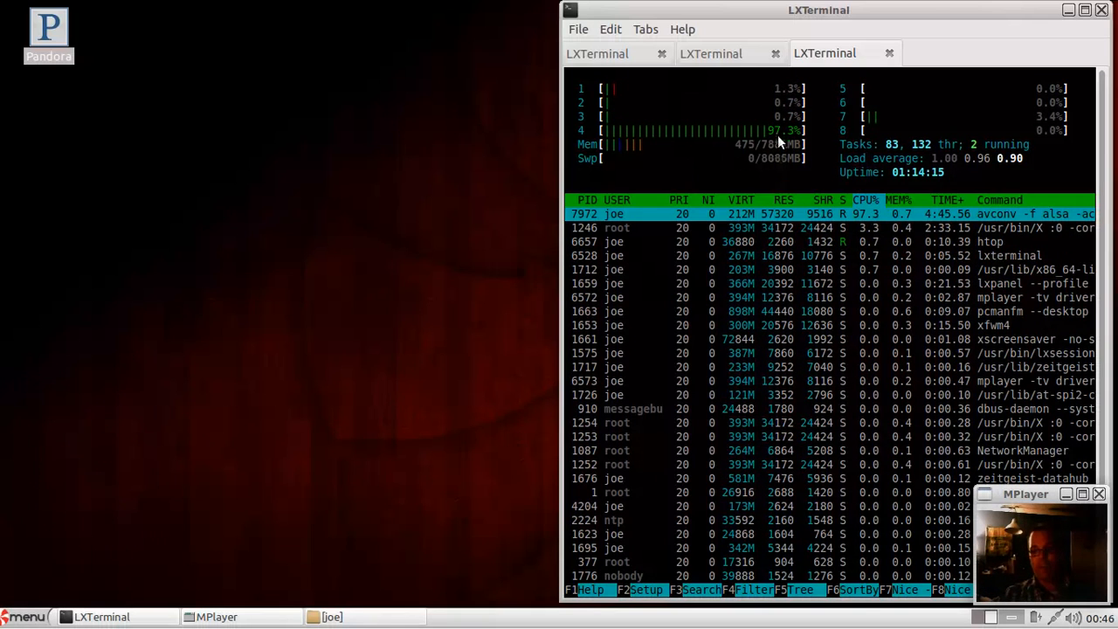
mouse_move(981, 32)
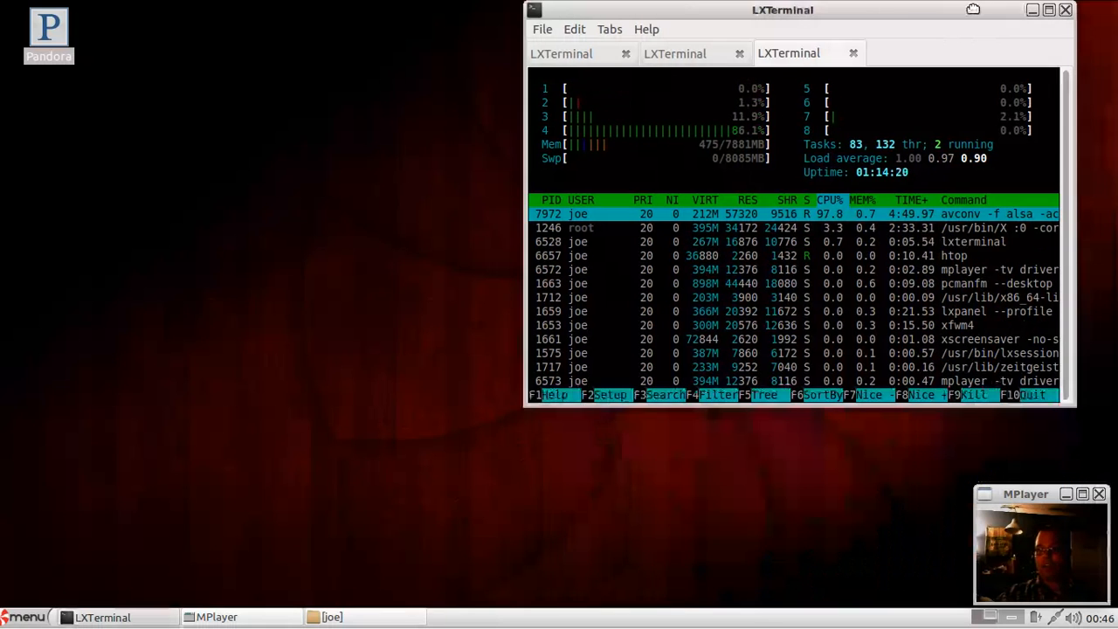
drag(782, 10, 322, 128)
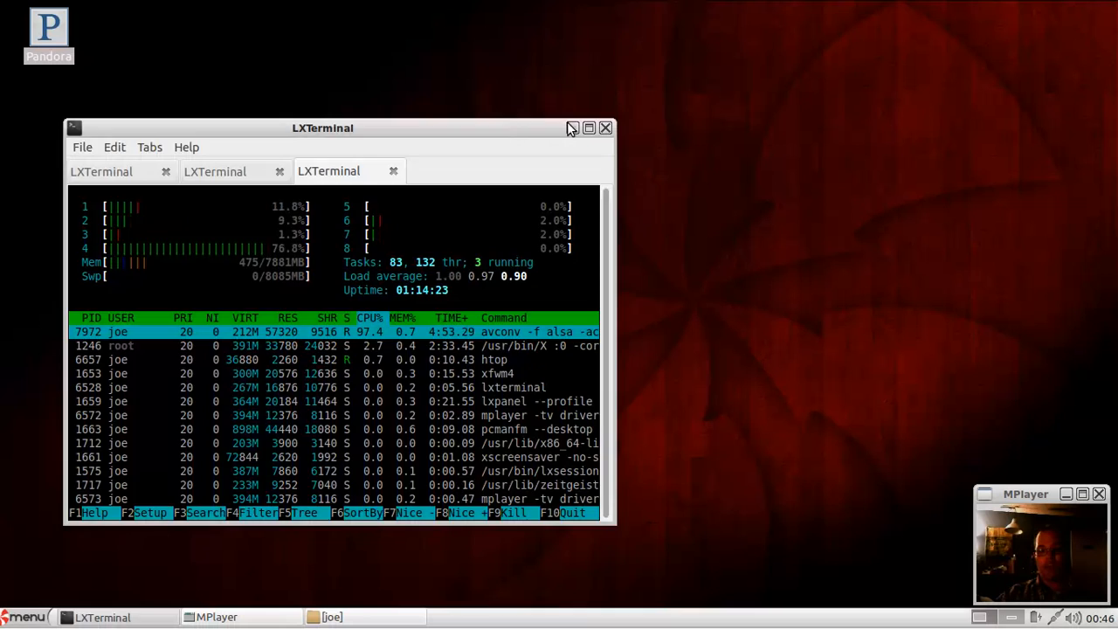
click(588, 128)
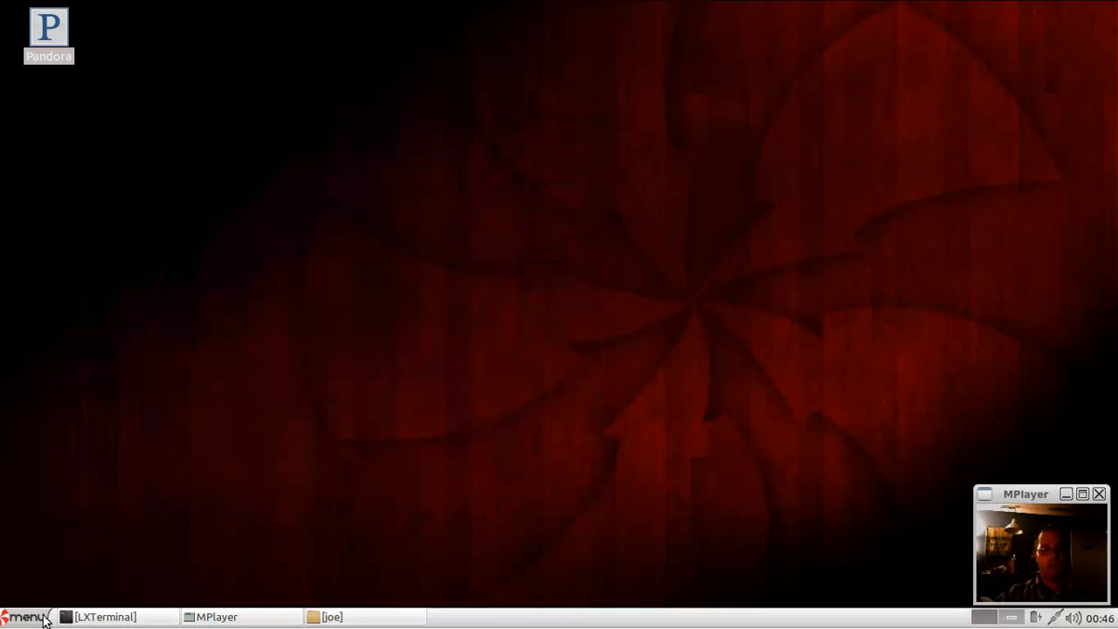
mouse_move(37, 593)
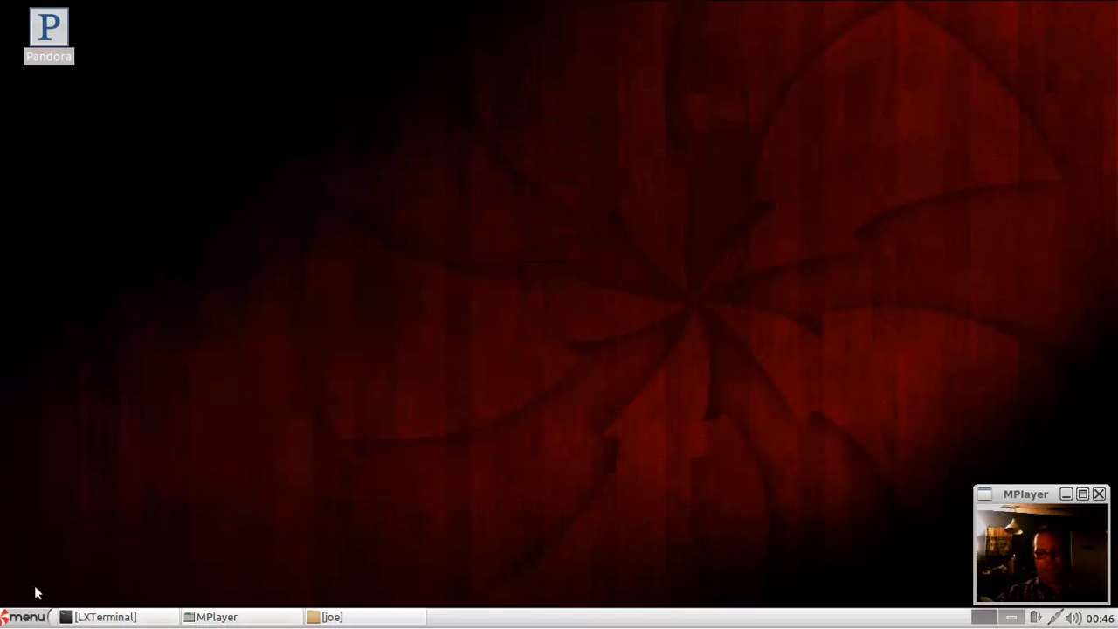
right_click(48, 30)
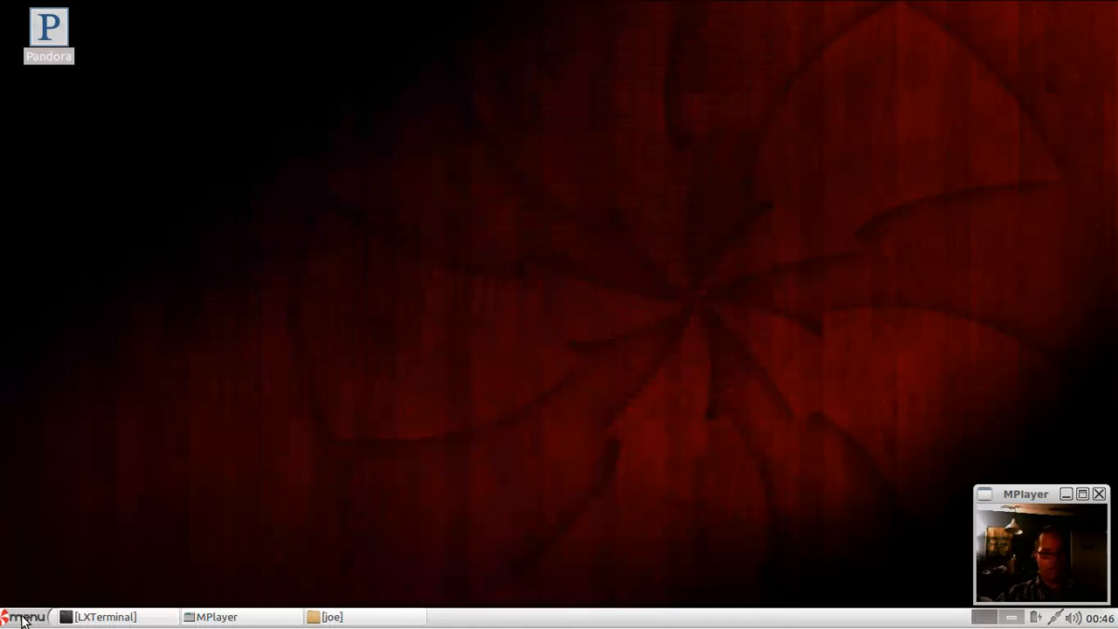
mouse_move(423, 441)
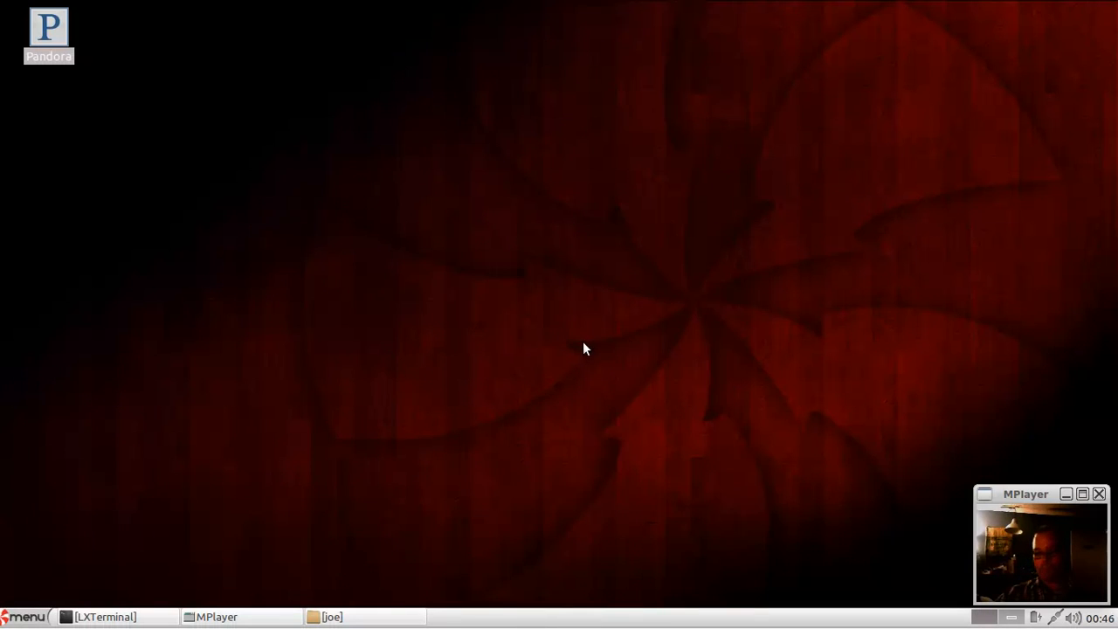
mouse_move(583, 335)
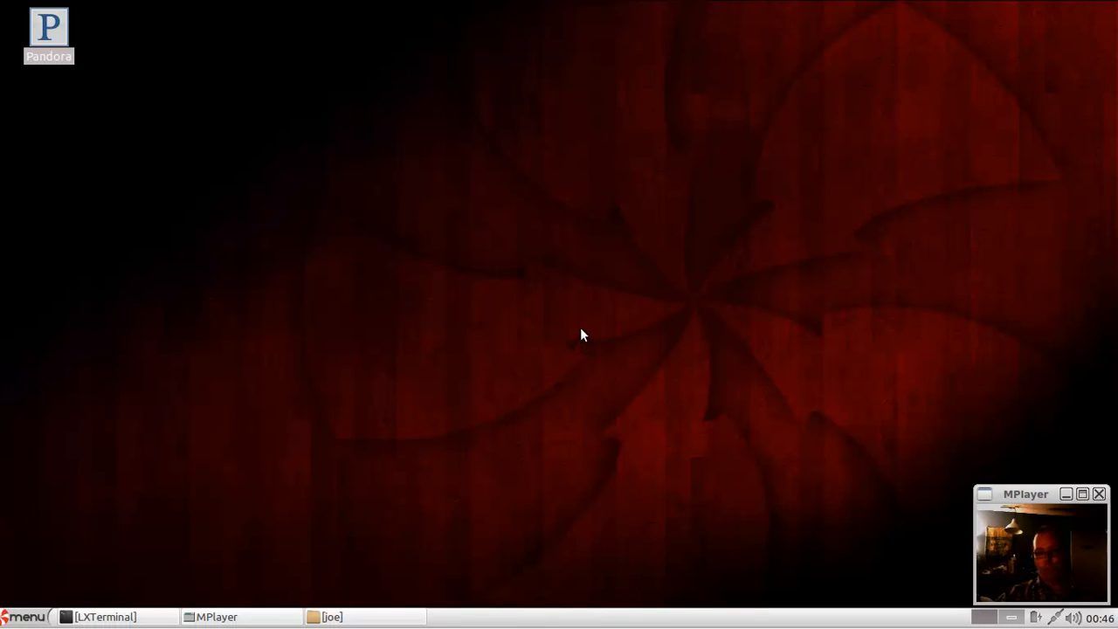
mouse_move(575, 338)
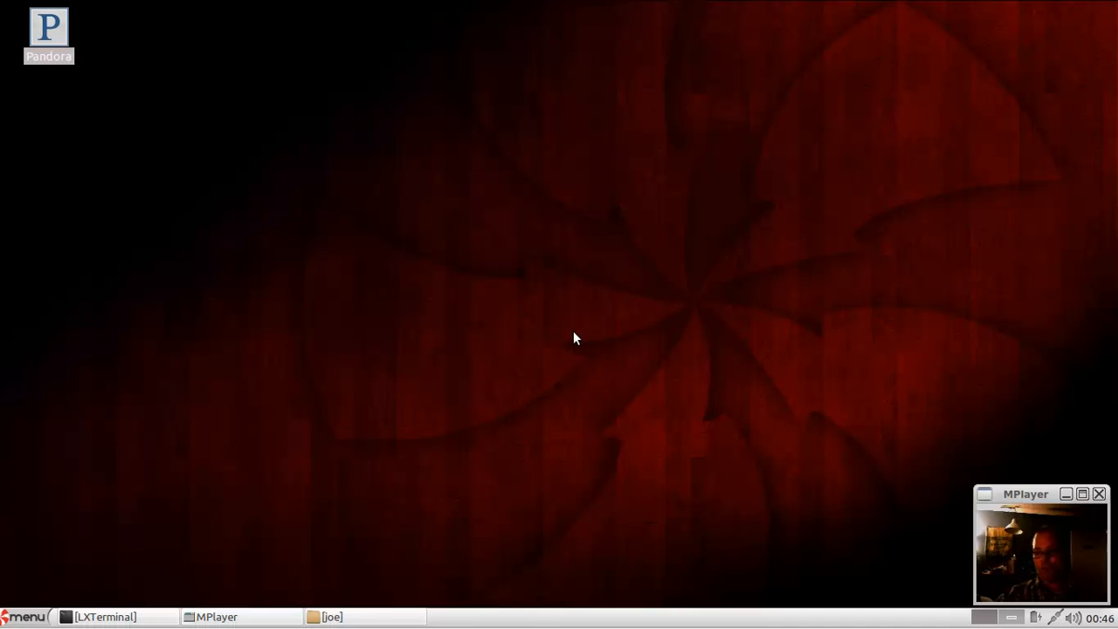
Step: Launch the Peppermint website web app and scroll through the homepage's news and download sections
click(26, 617)
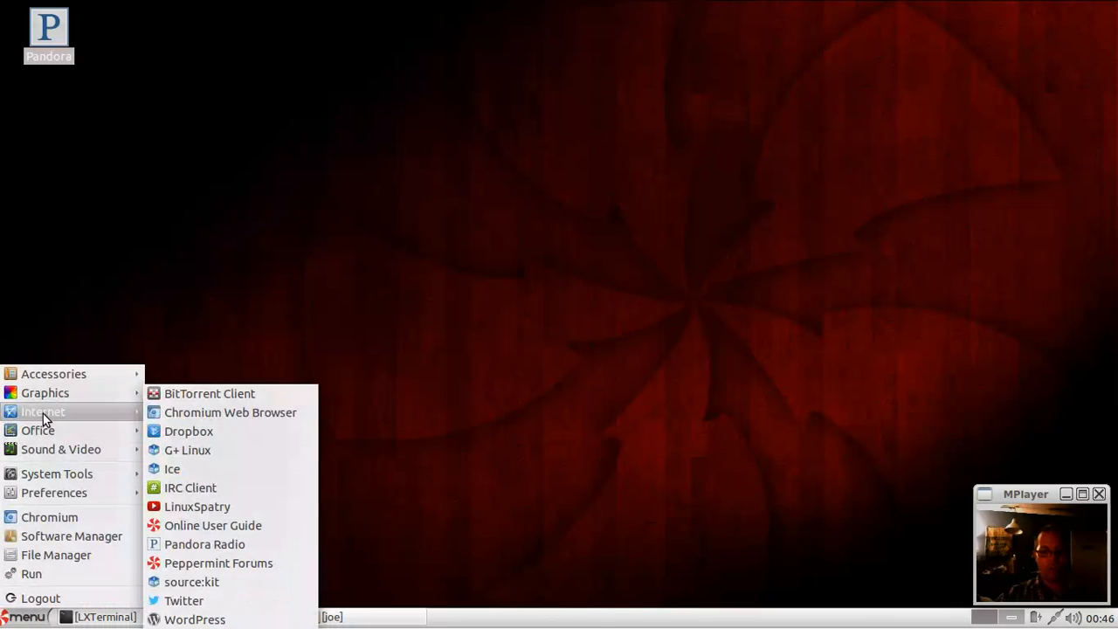
mouse_move(70, 410)
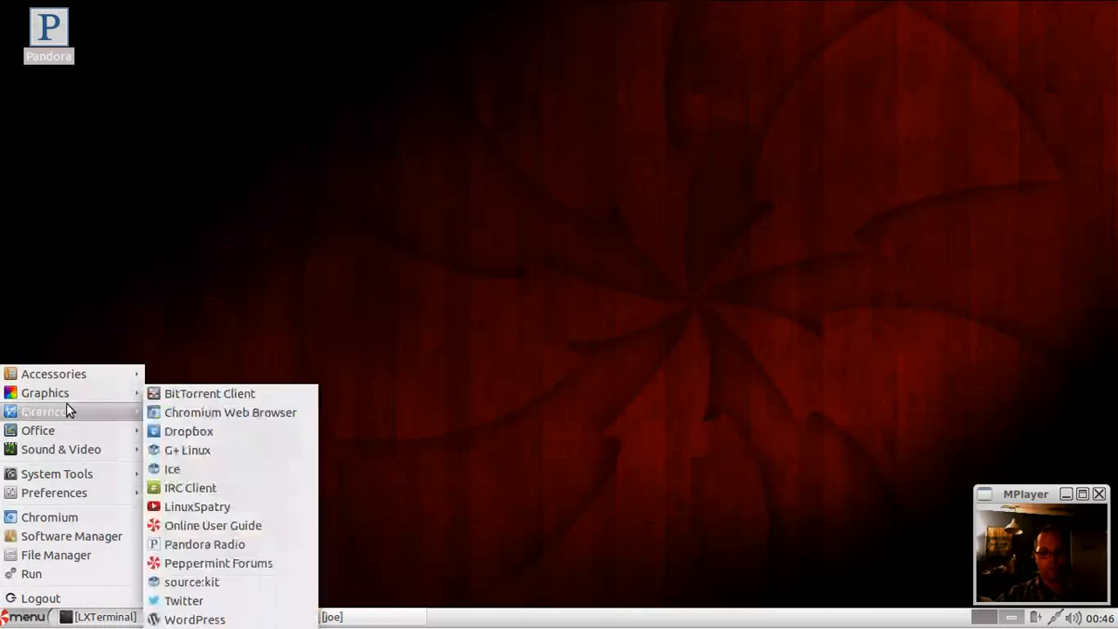
mouse_move(219, 562)
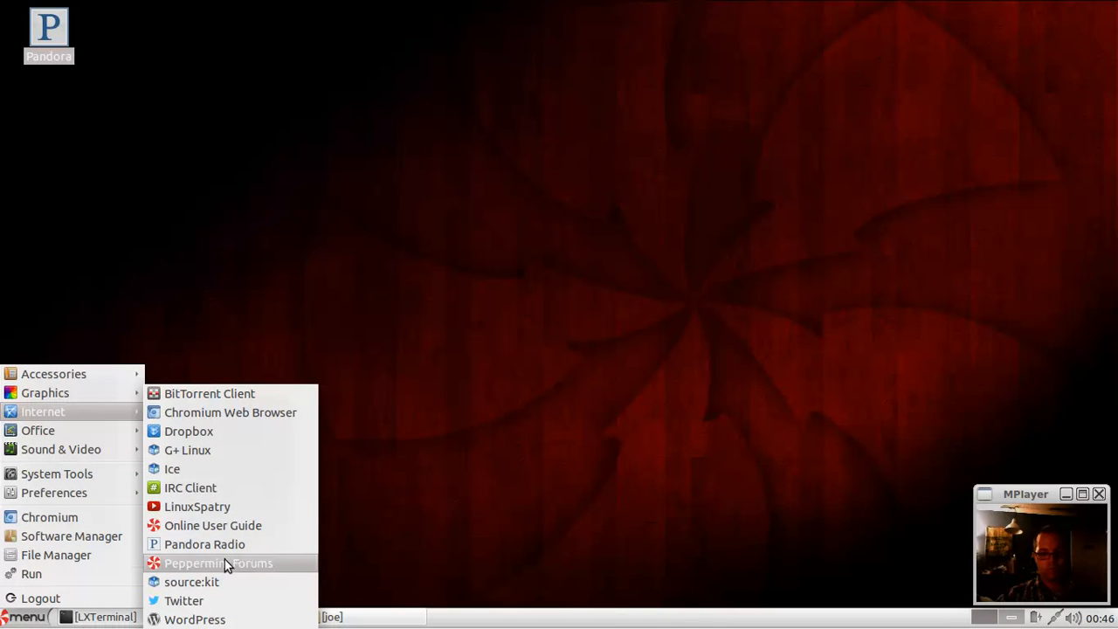
click(213, 525)
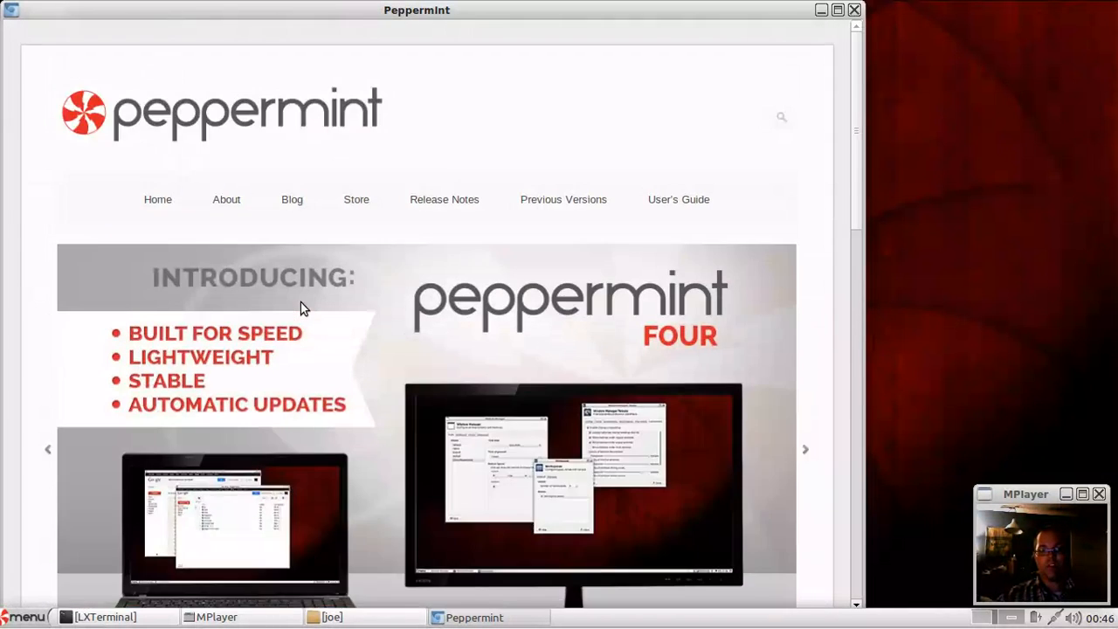
scroll(down, 3)
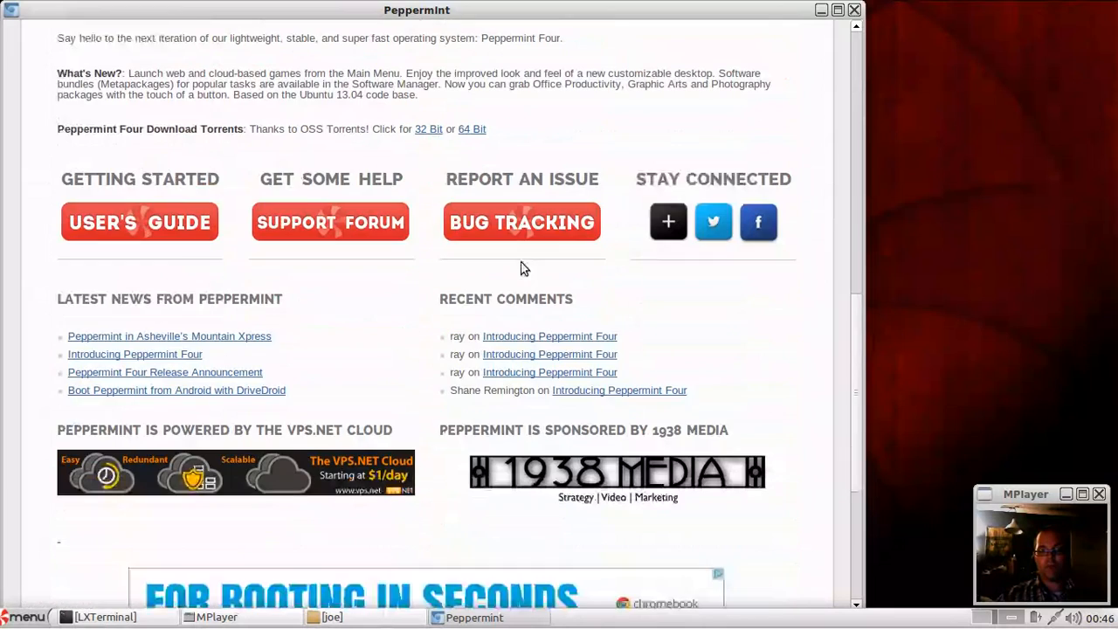
scroll(down, 3)
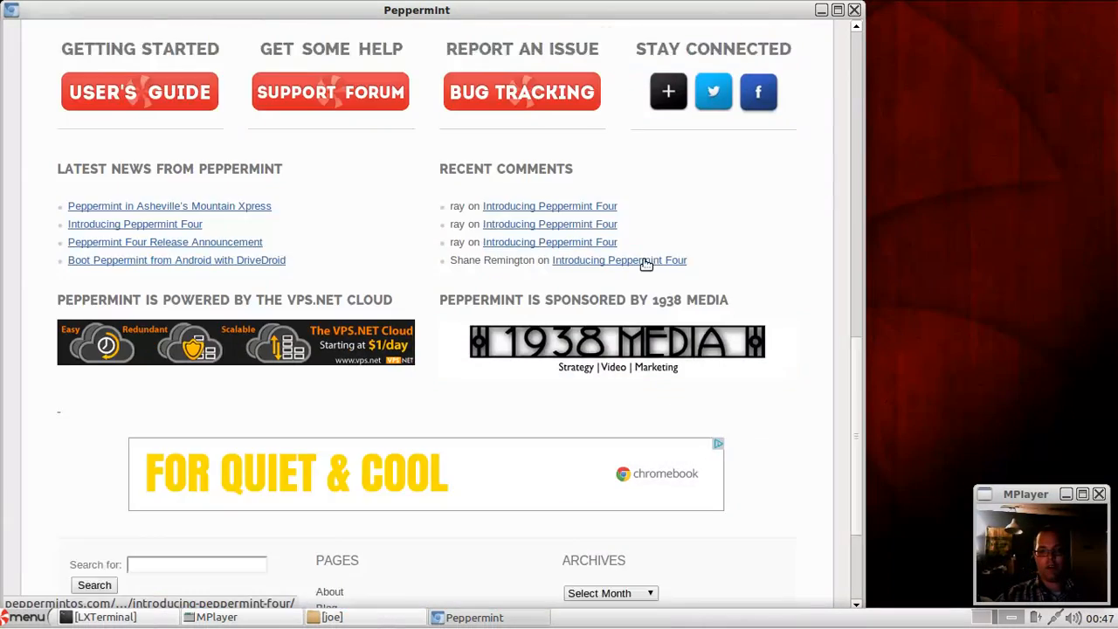
scroll(up, 3)
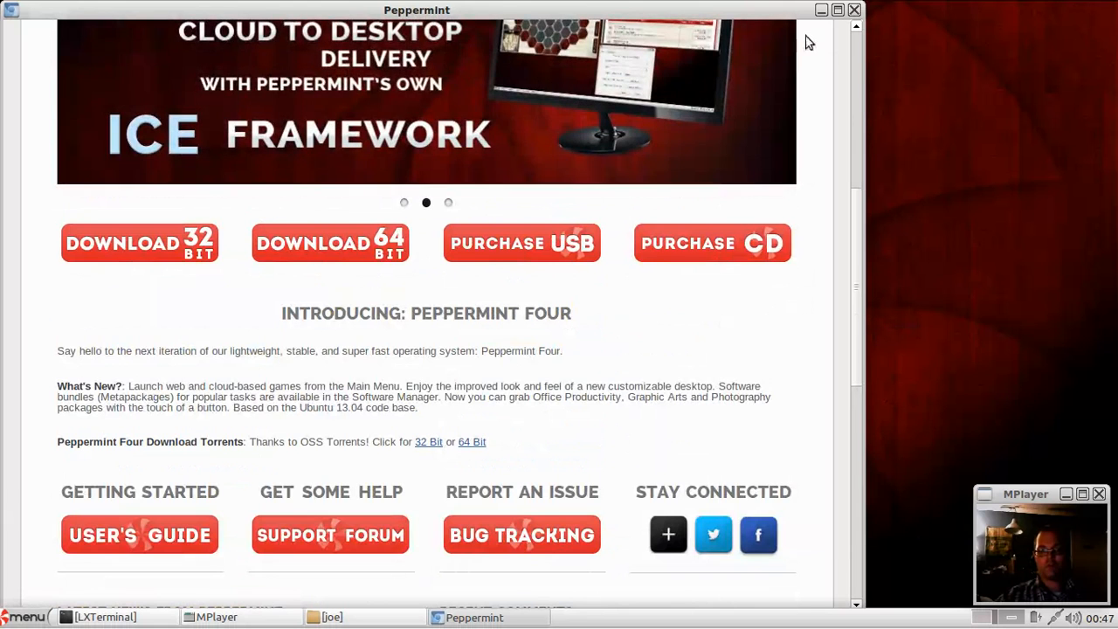
scroll(up, 3)
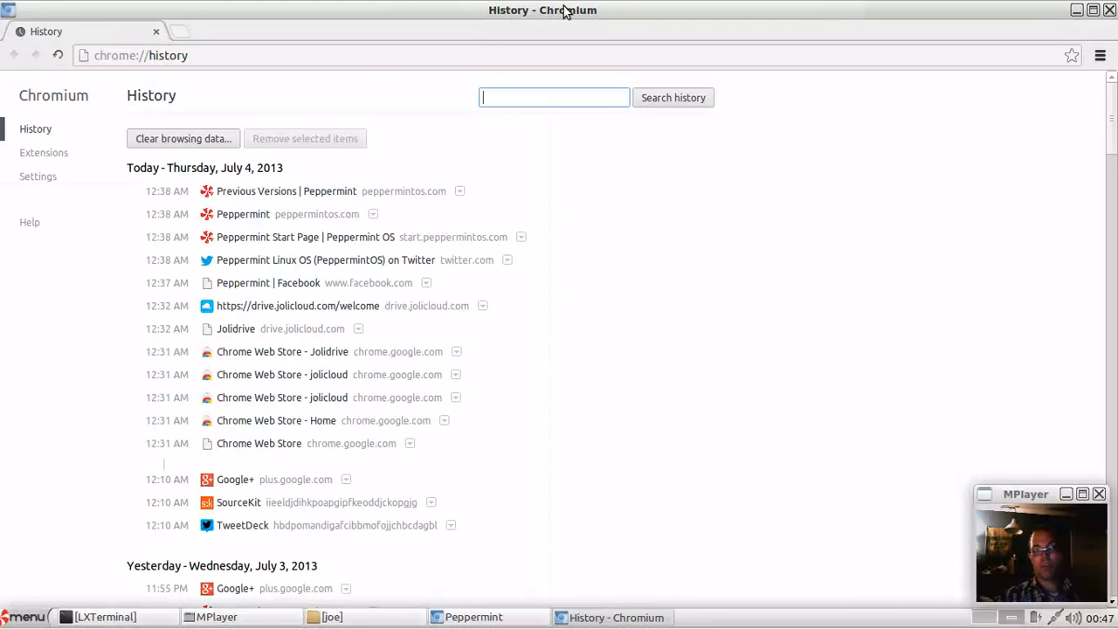
mouse_move(963, 24)
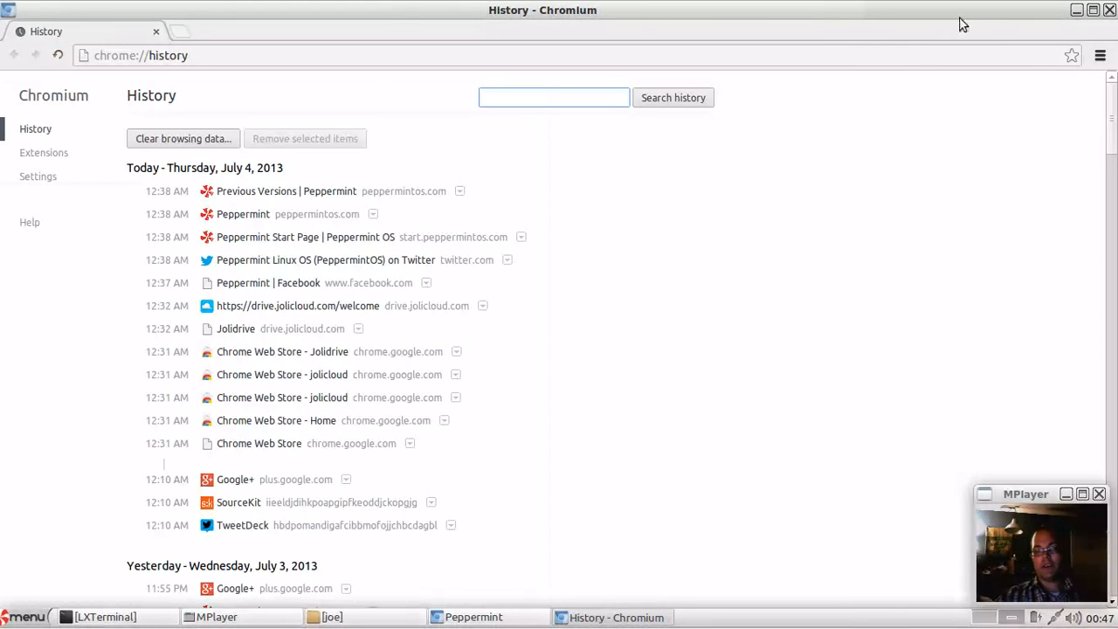
Step: Restore the History window from full screen and close it, revealing the Peppermint homepage
click(1092, 9)
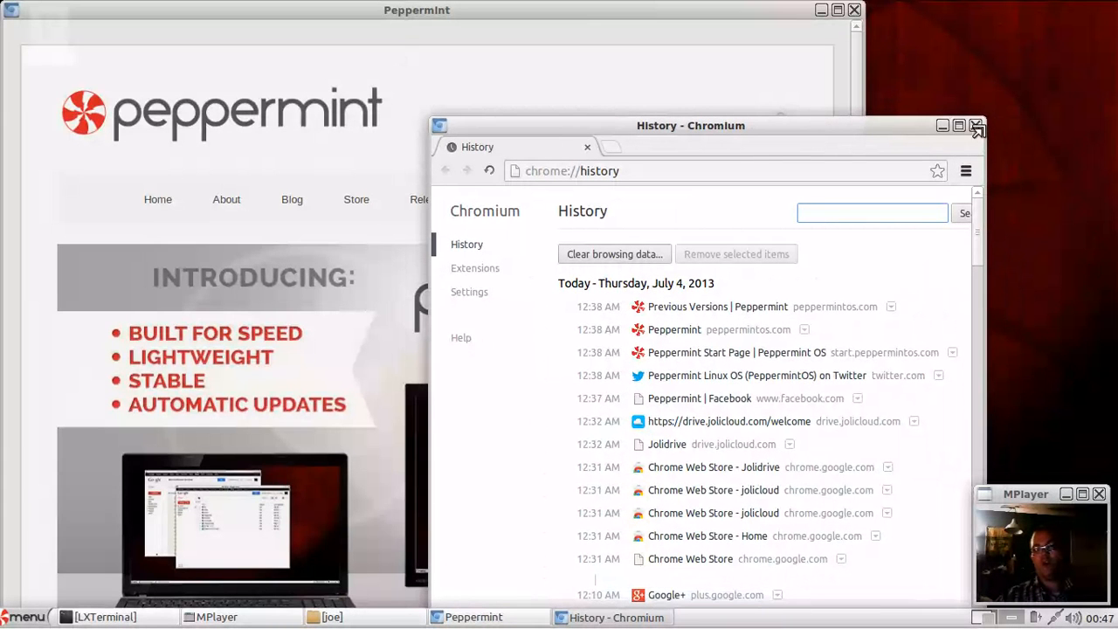
click(977, 125)
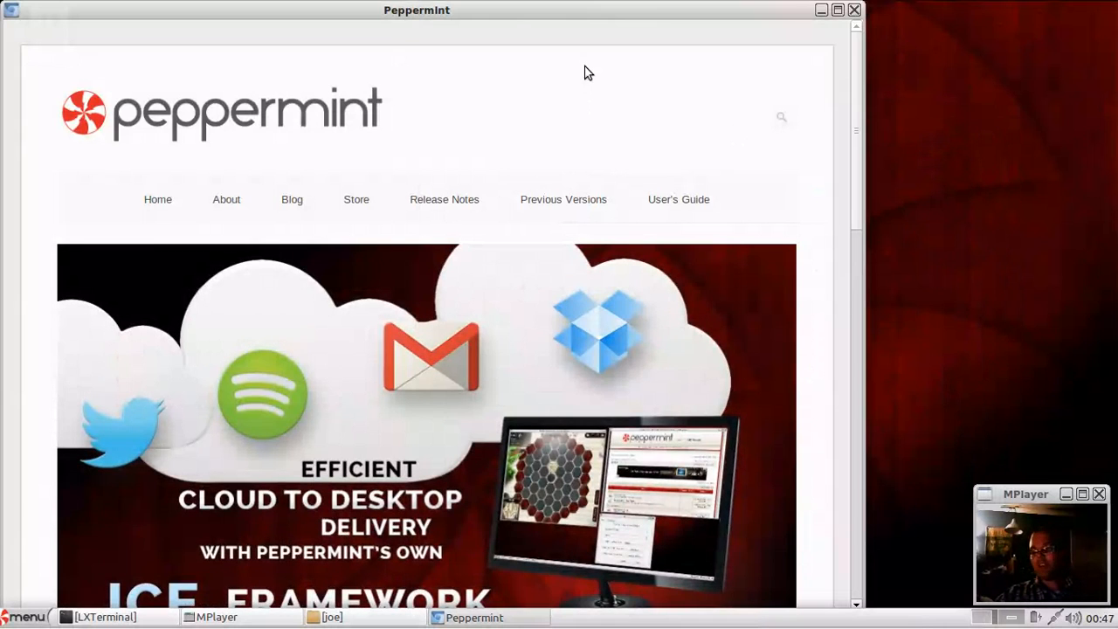
mouse_move(548, 123)
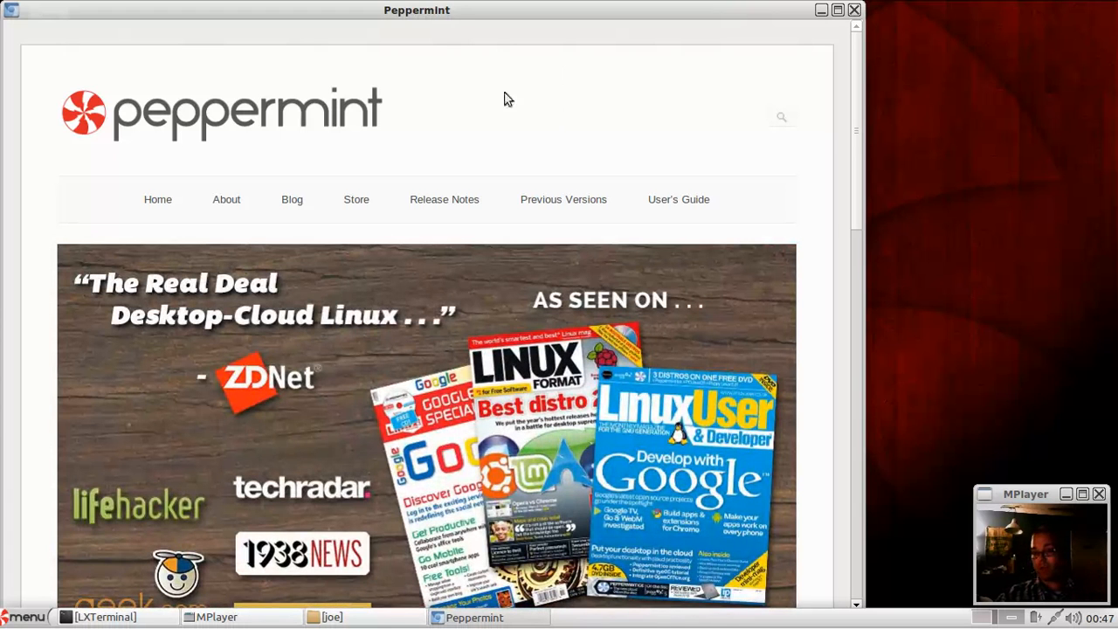
mouse_move(462, 33)
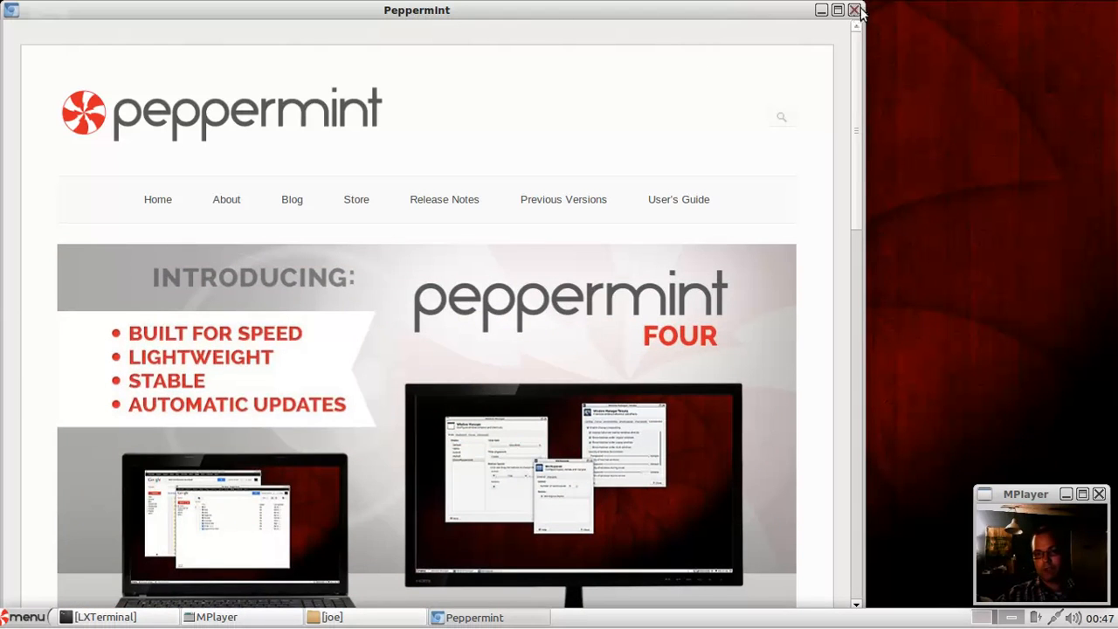
Step: Close the Peppermint website app window, leaving only the desktop and webcam window
click(854, 10)
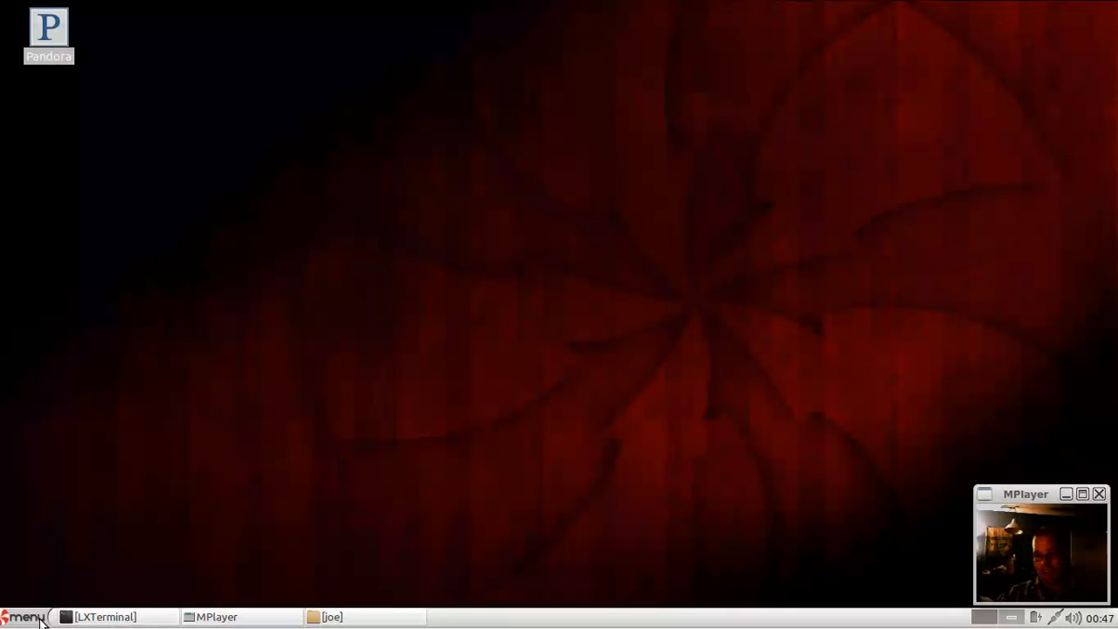
mouse_move(297, 454)
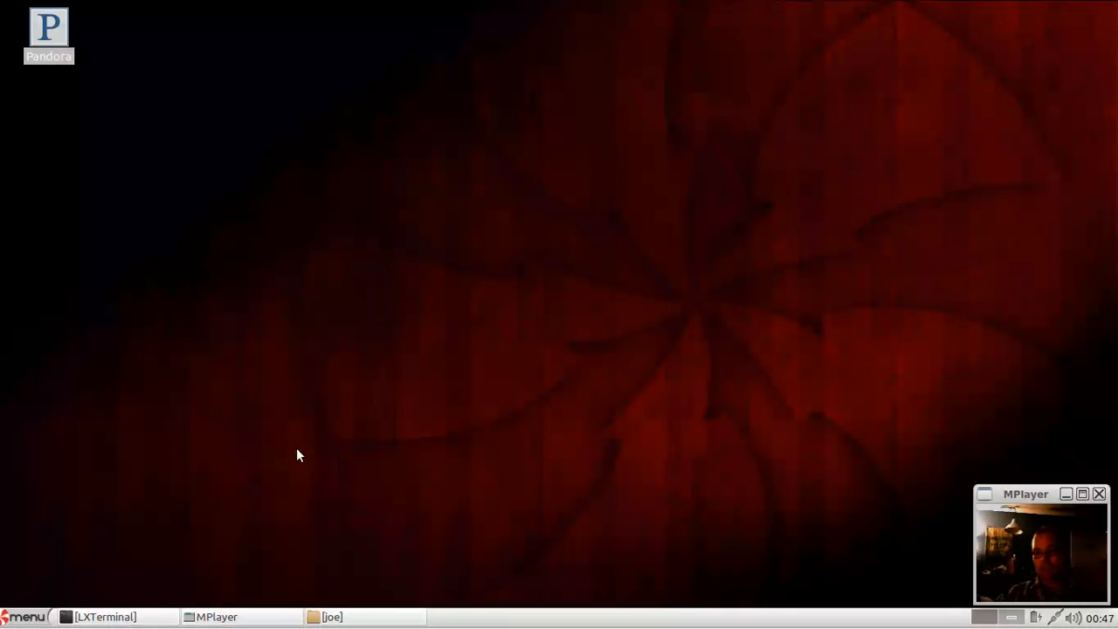